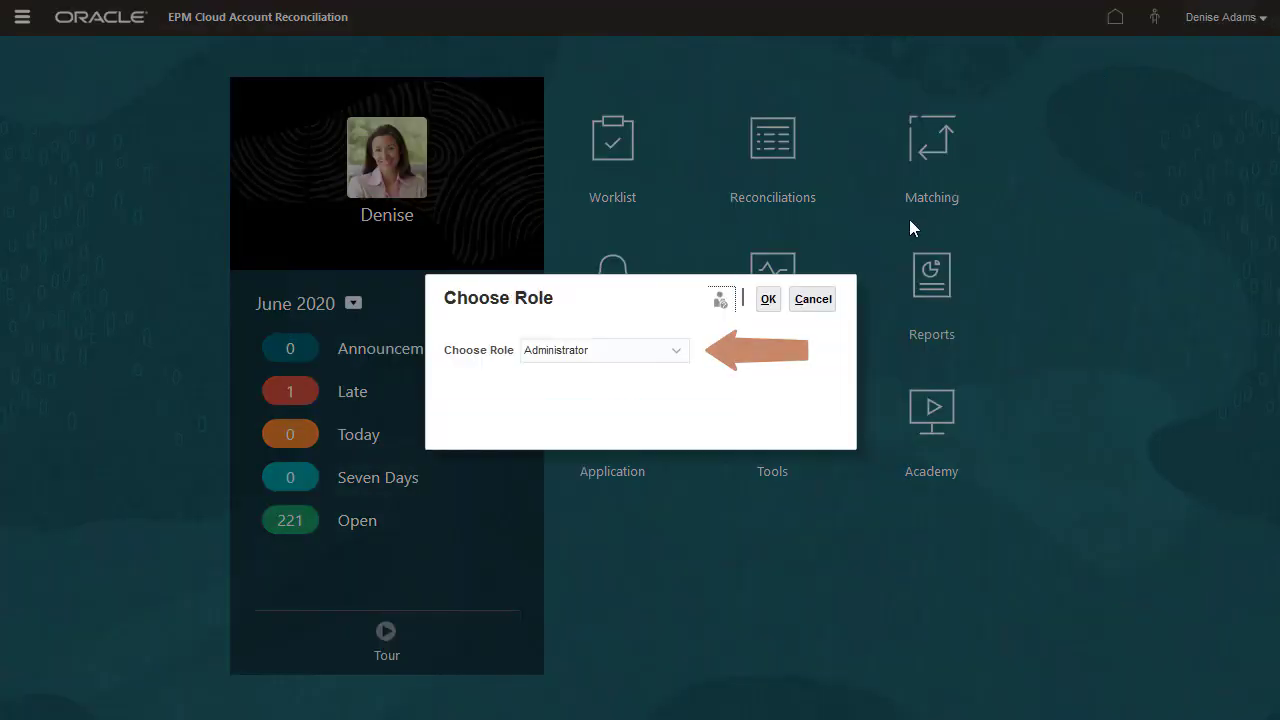
- Confirm the Administrator role and go to Formats under Application Configuration
left_click(768, 298)
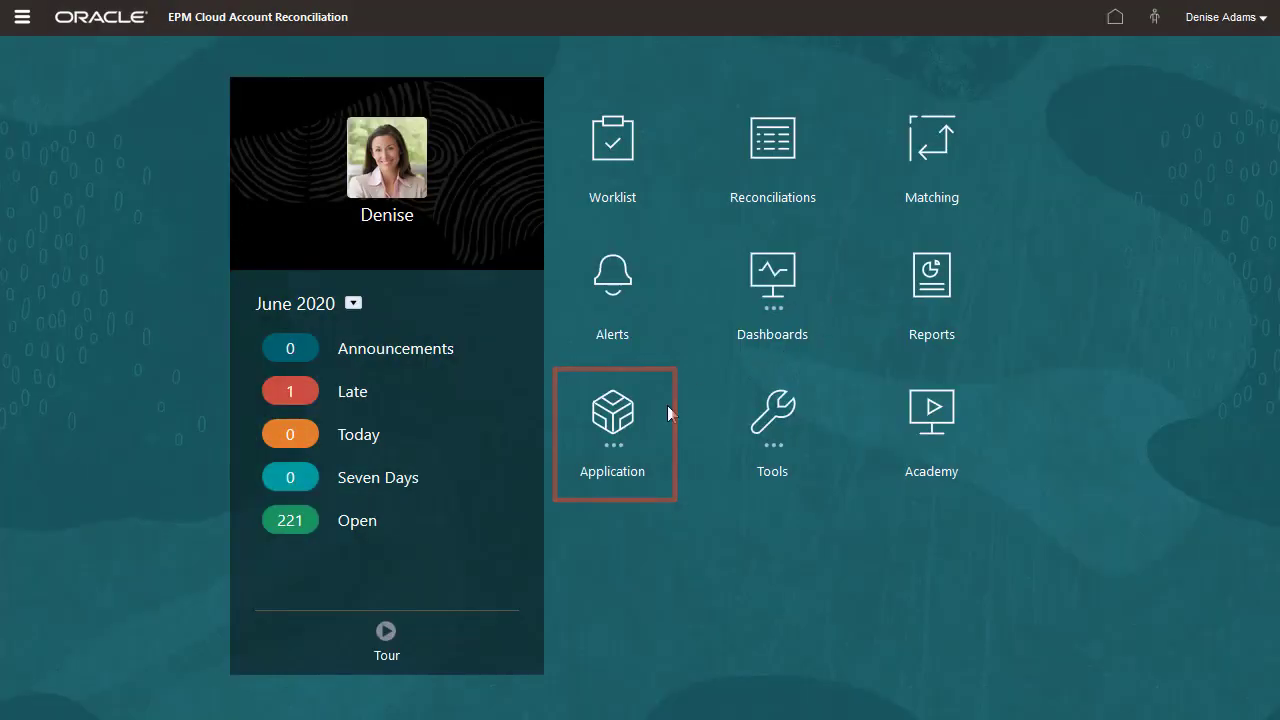
left_click(612, 412)
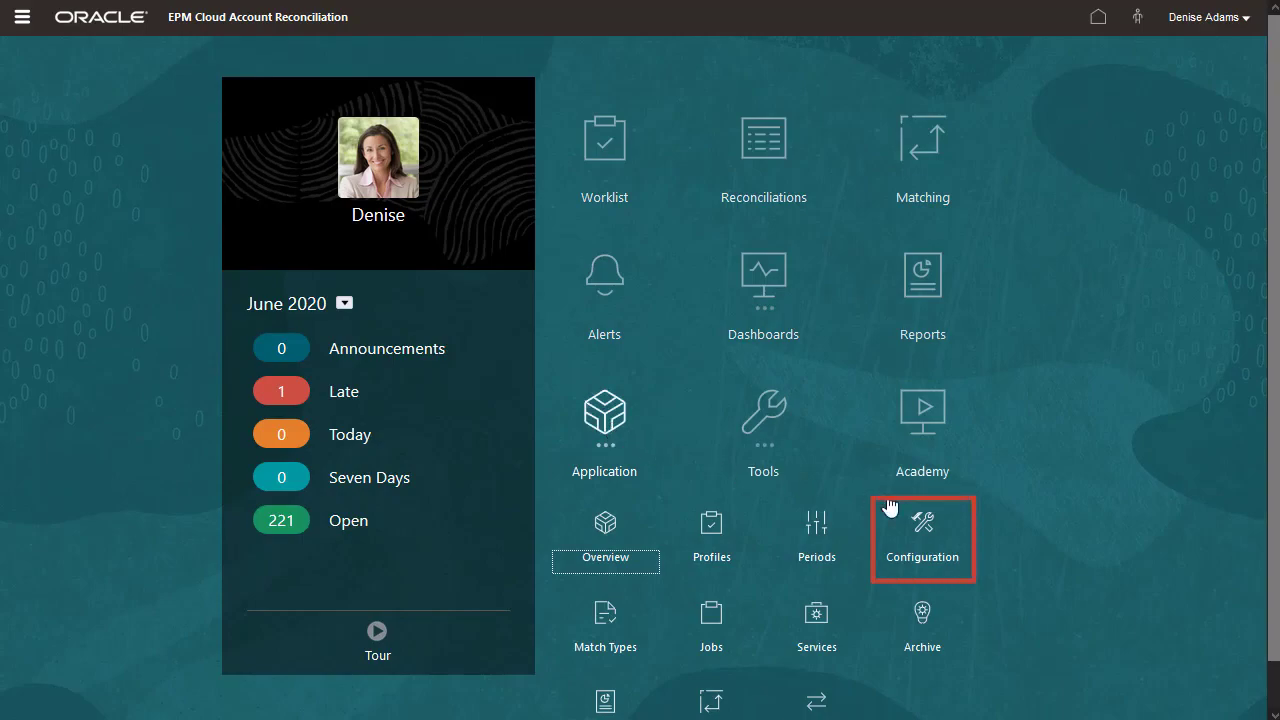
left_click(922, 536)
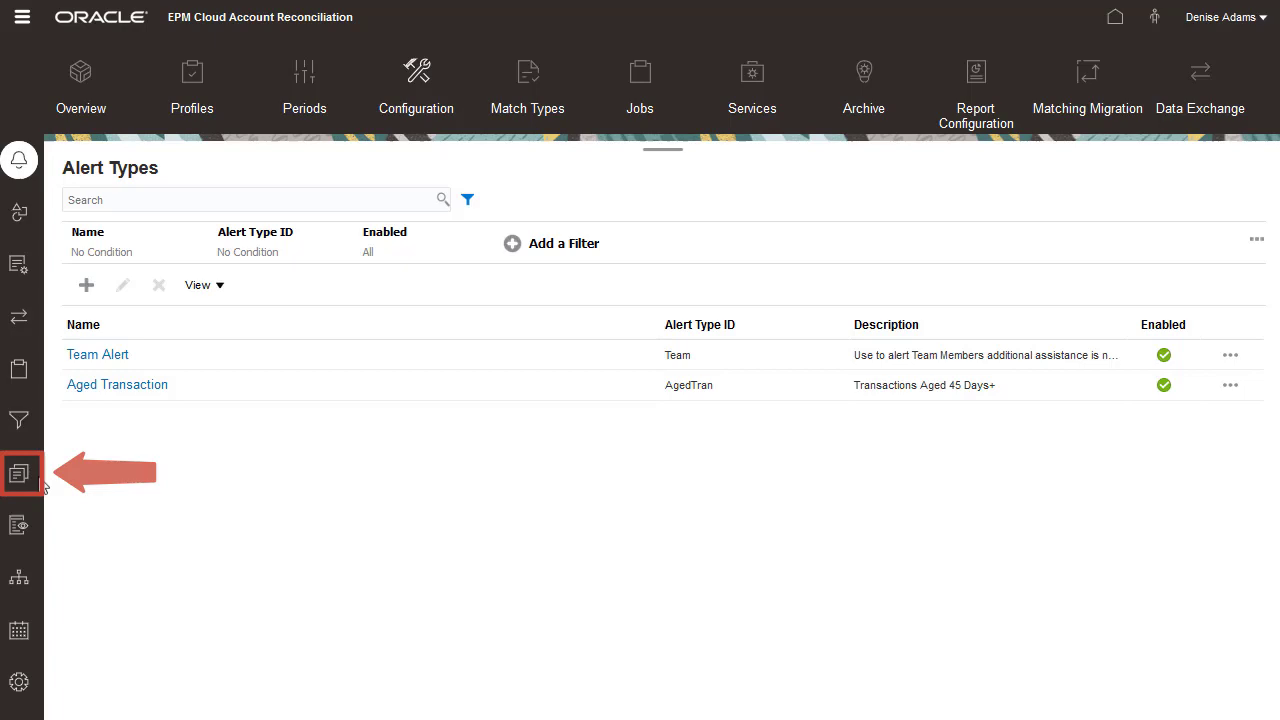
left_click(20, 472)
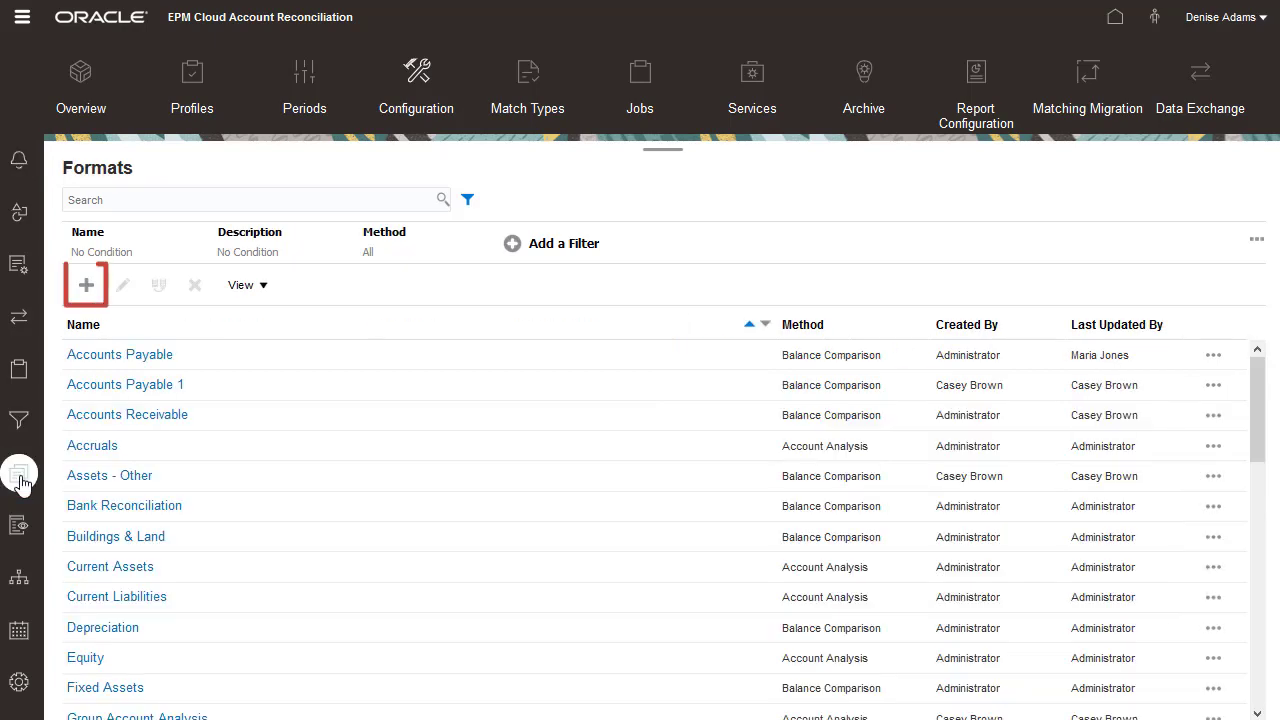
- Create a new format named 'Prepaid Insurance' using the Account Analysis method
left_click(84, 284)
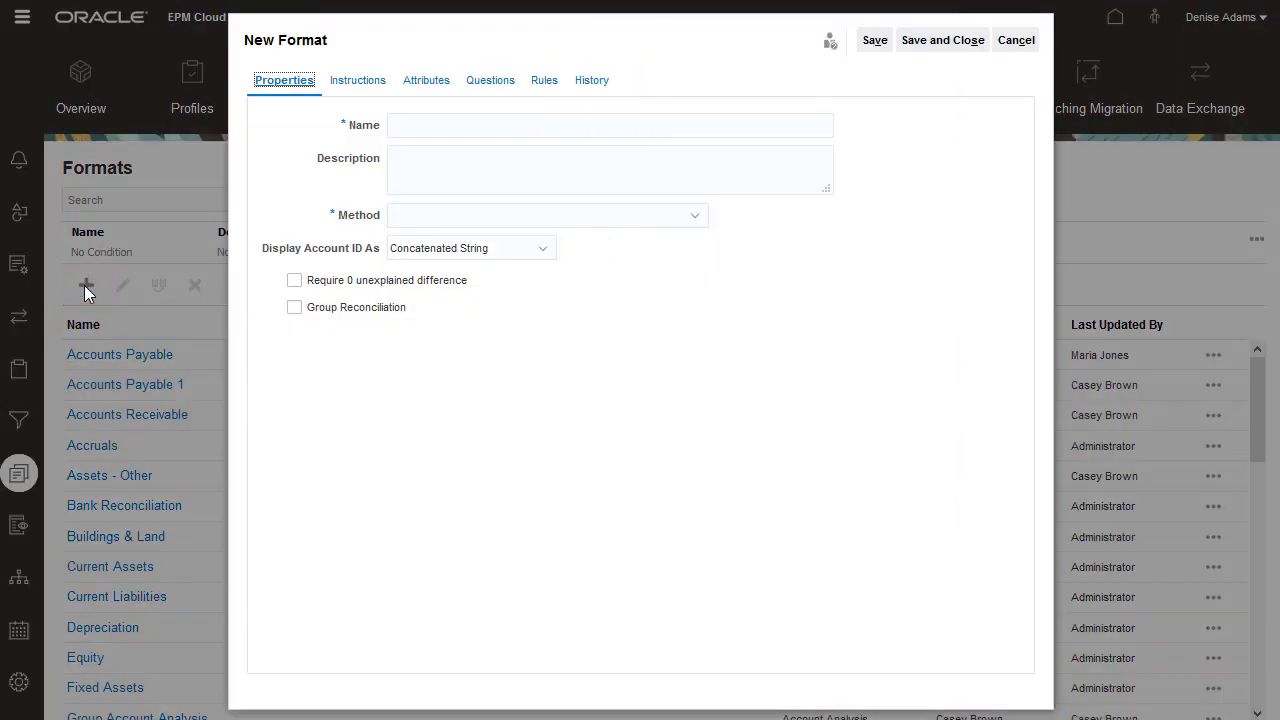
type("Prepaid In")
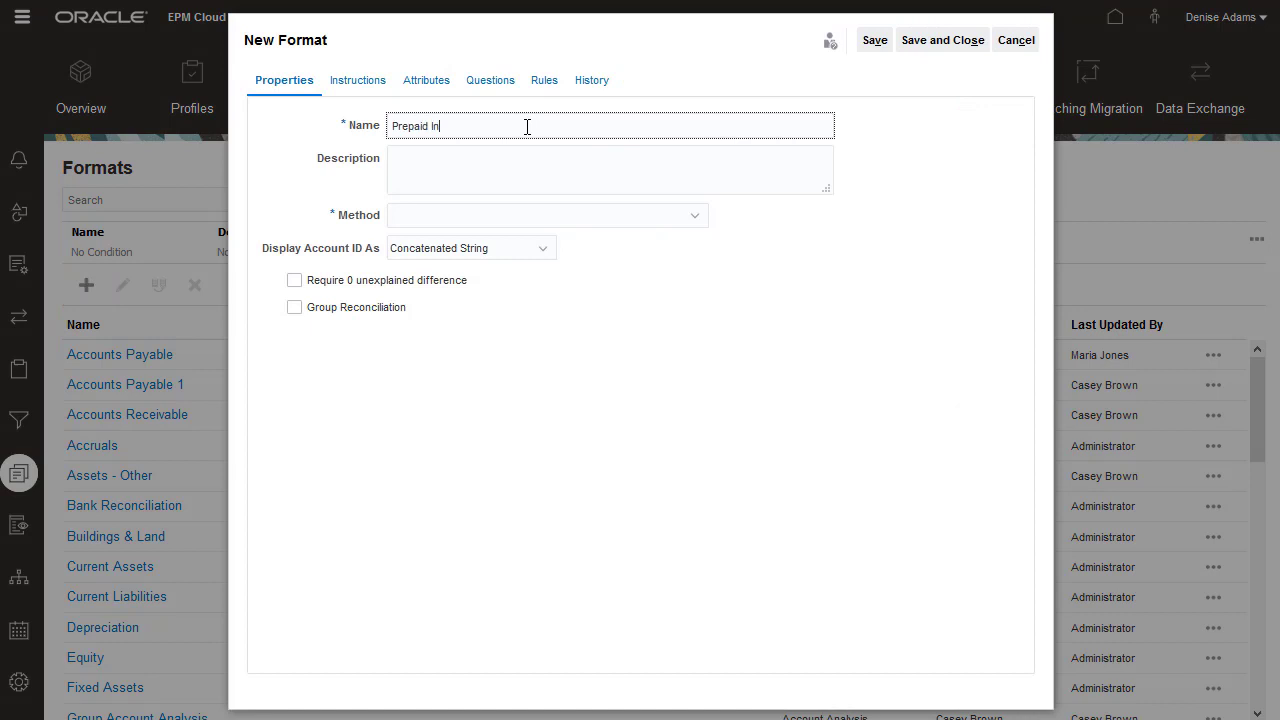
type("surance")
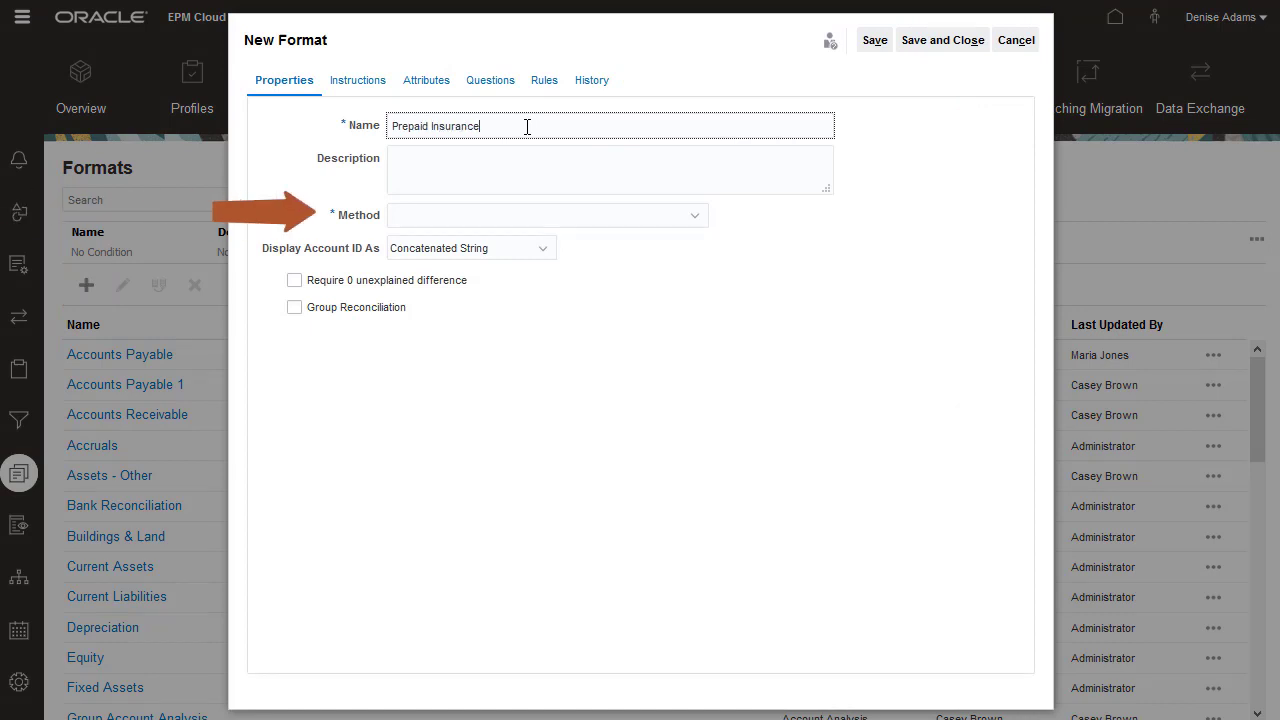
left_click(690, 216)
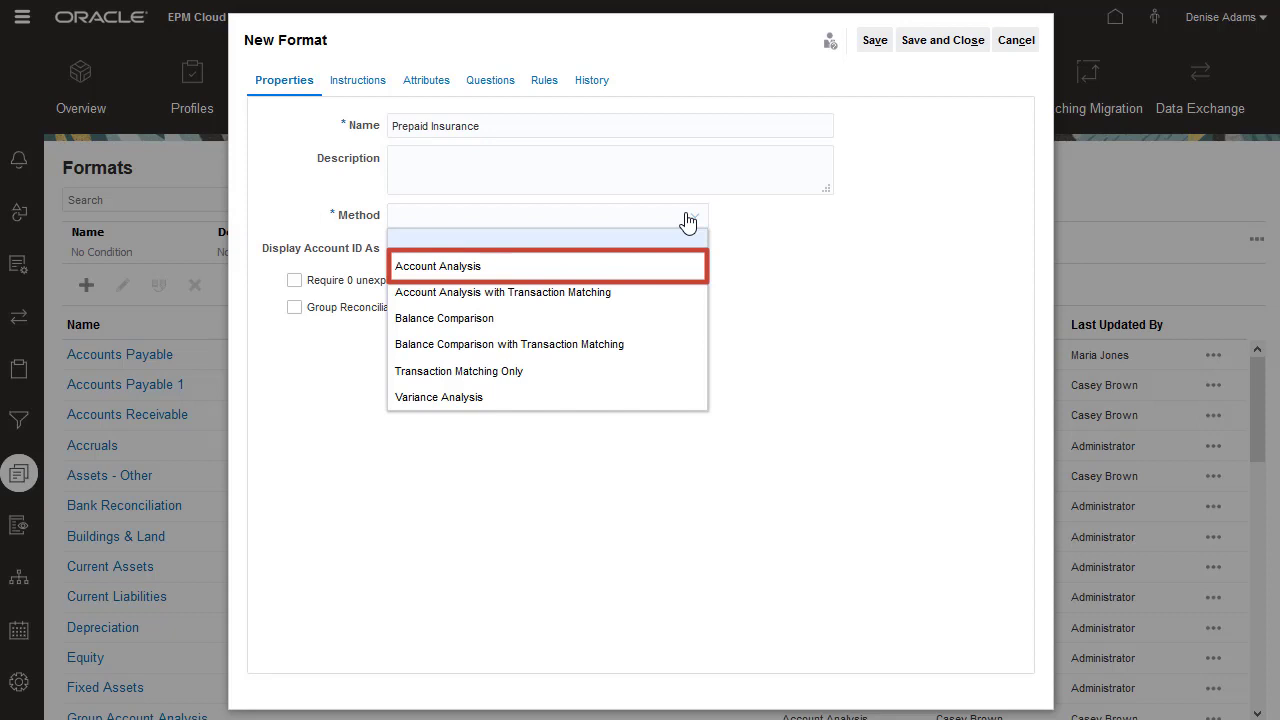
left_click(438, 264)
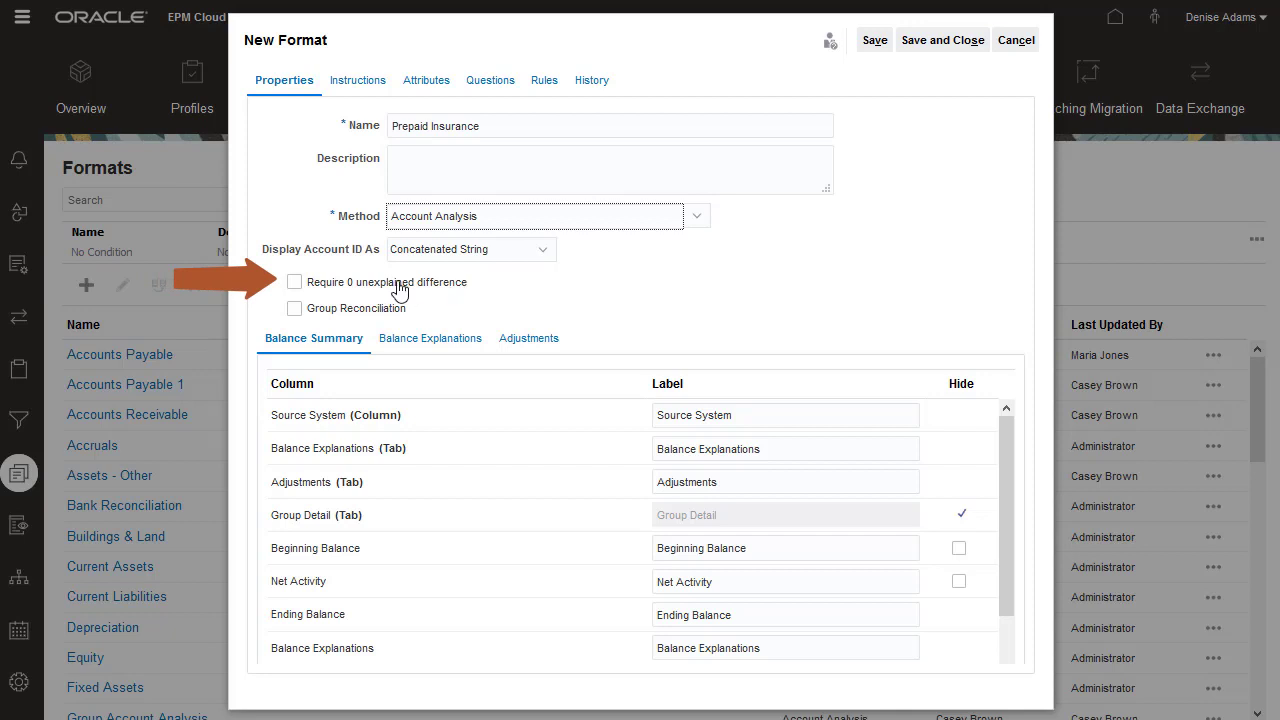
- Enable 'Require 0 unexplained difference' on the format's Properties
left_click(294, 280)
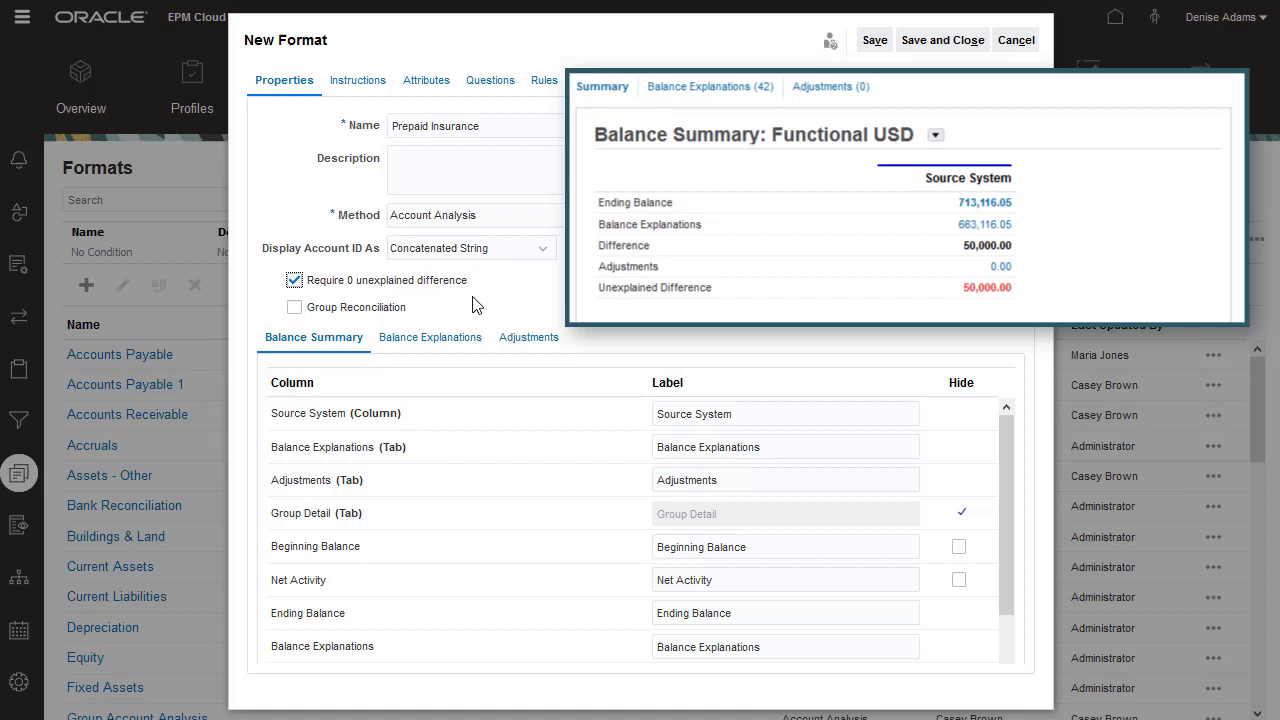
left_click(784, 412)
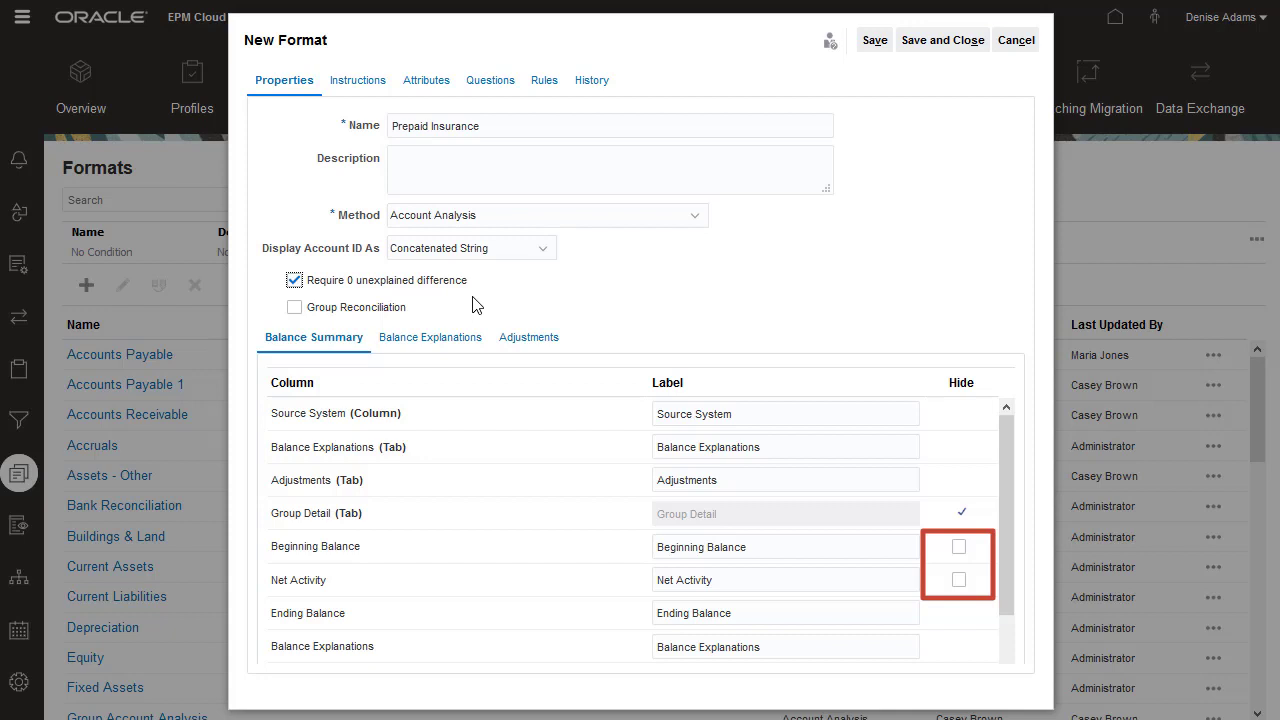
mouse_move(958, 548)
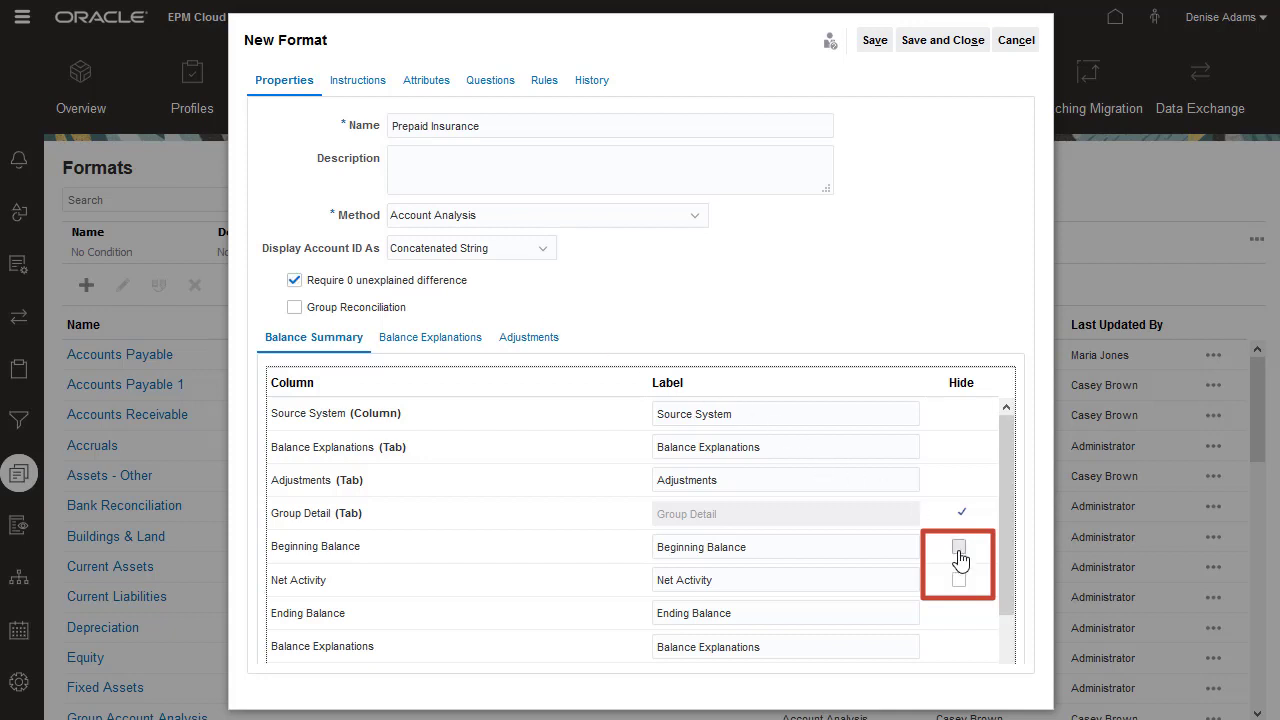
- Hide Beginning Balance and Net Activity, and relabel Ending Balance as 'Balance per GL'
left_click(960, 546)
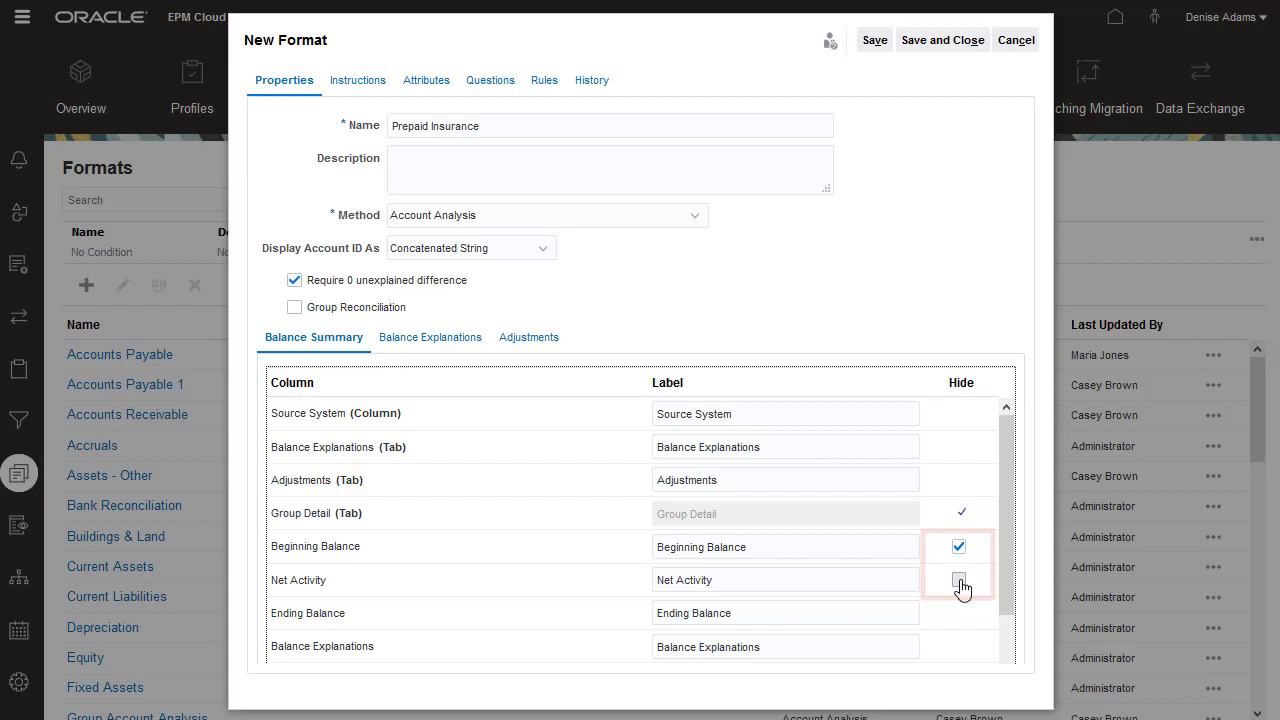
left_click(958, 580)
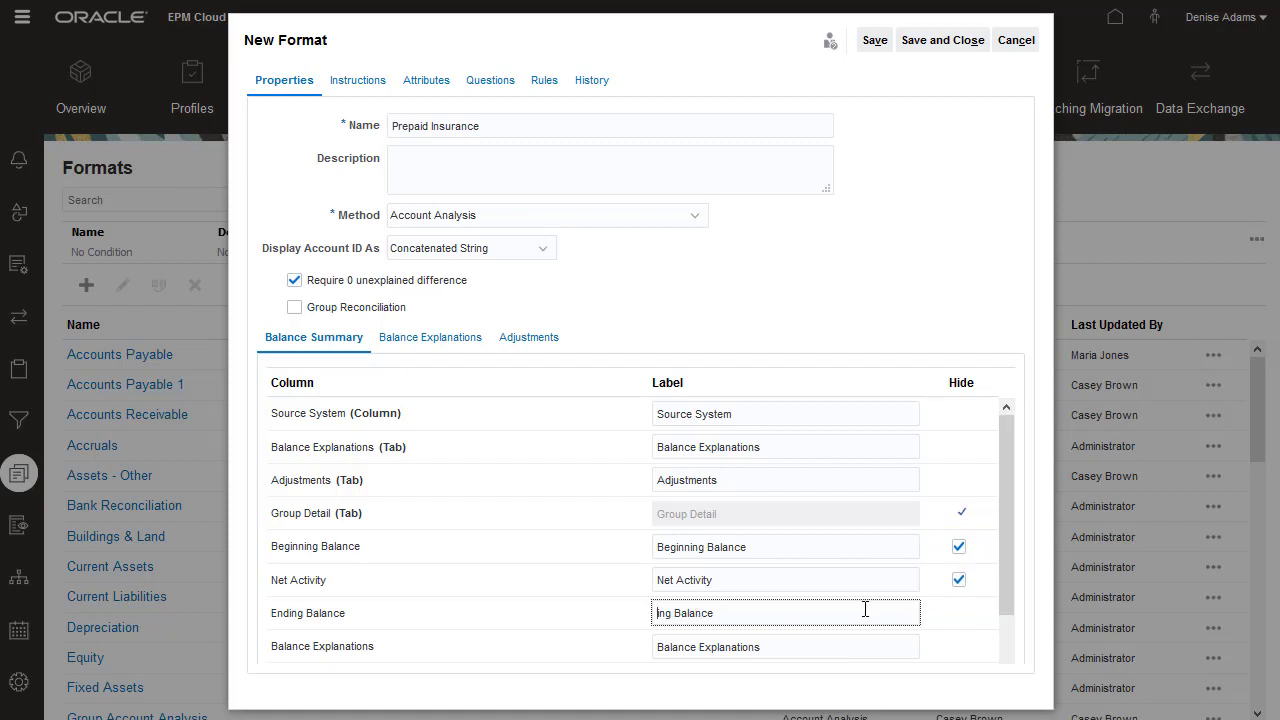
type("Balance per G")
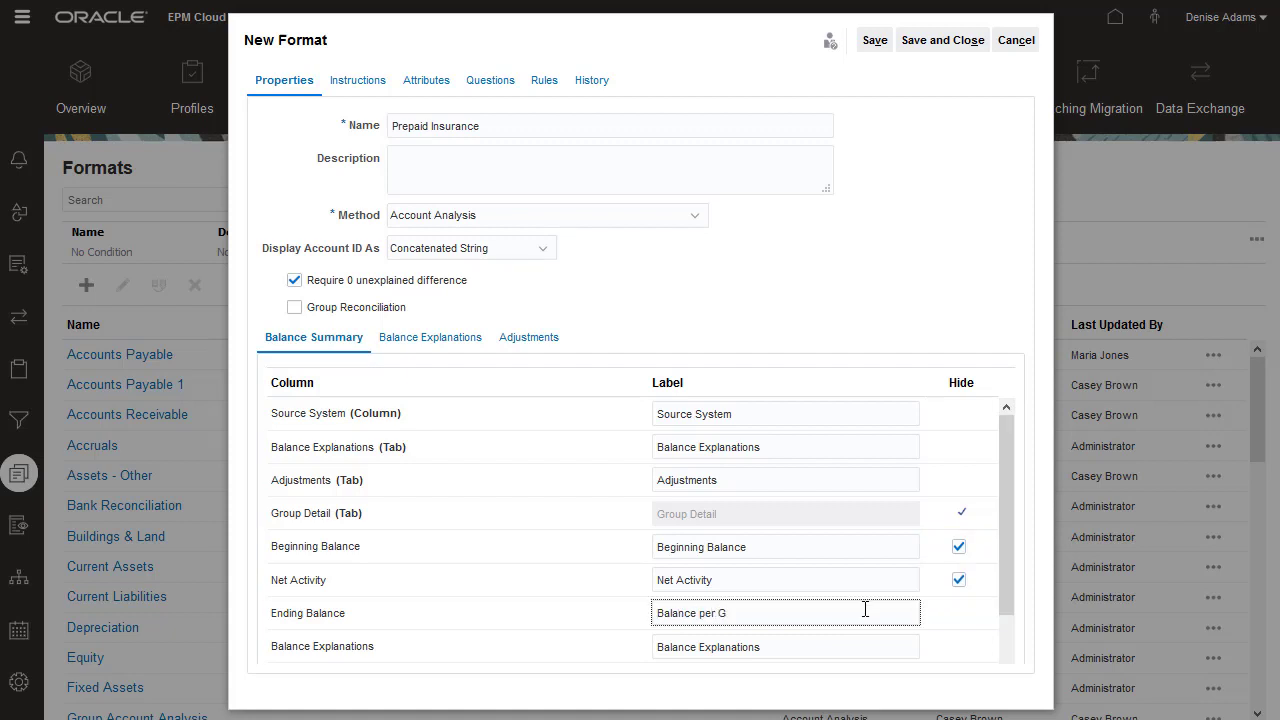
type("L")
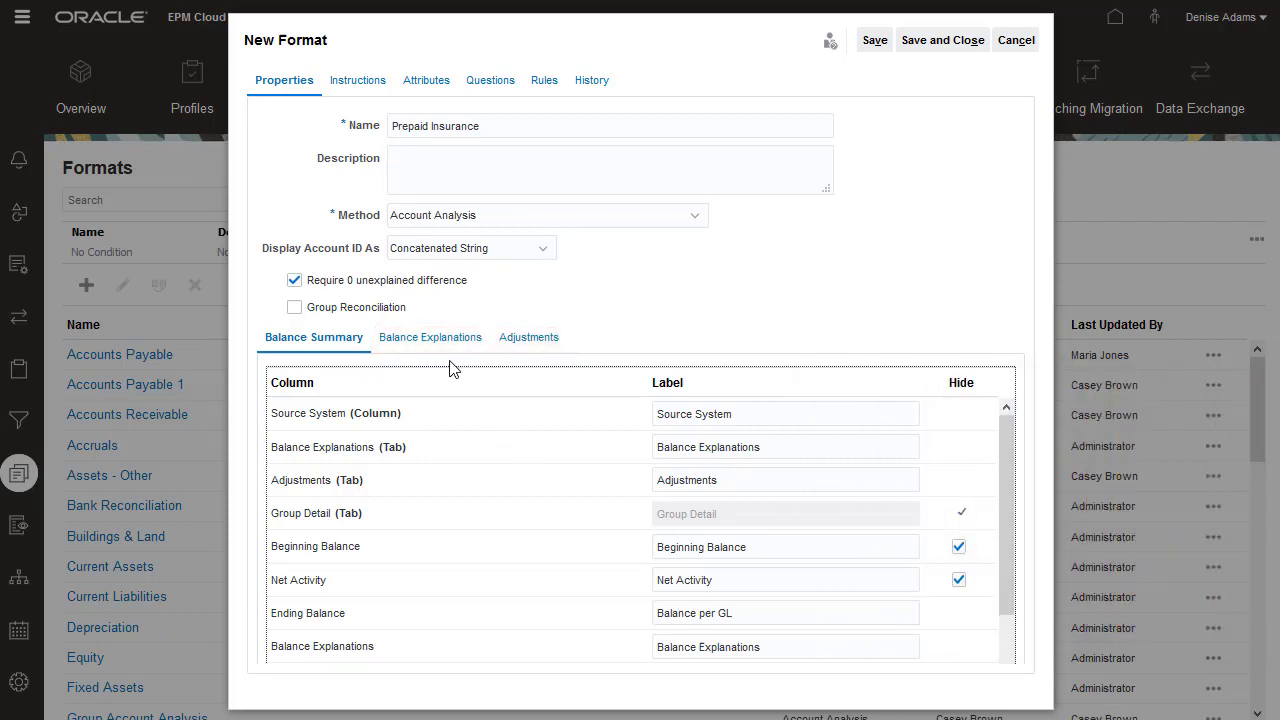
- Show the Balance Explanations transaction detail attributes
left_click(430, 336)
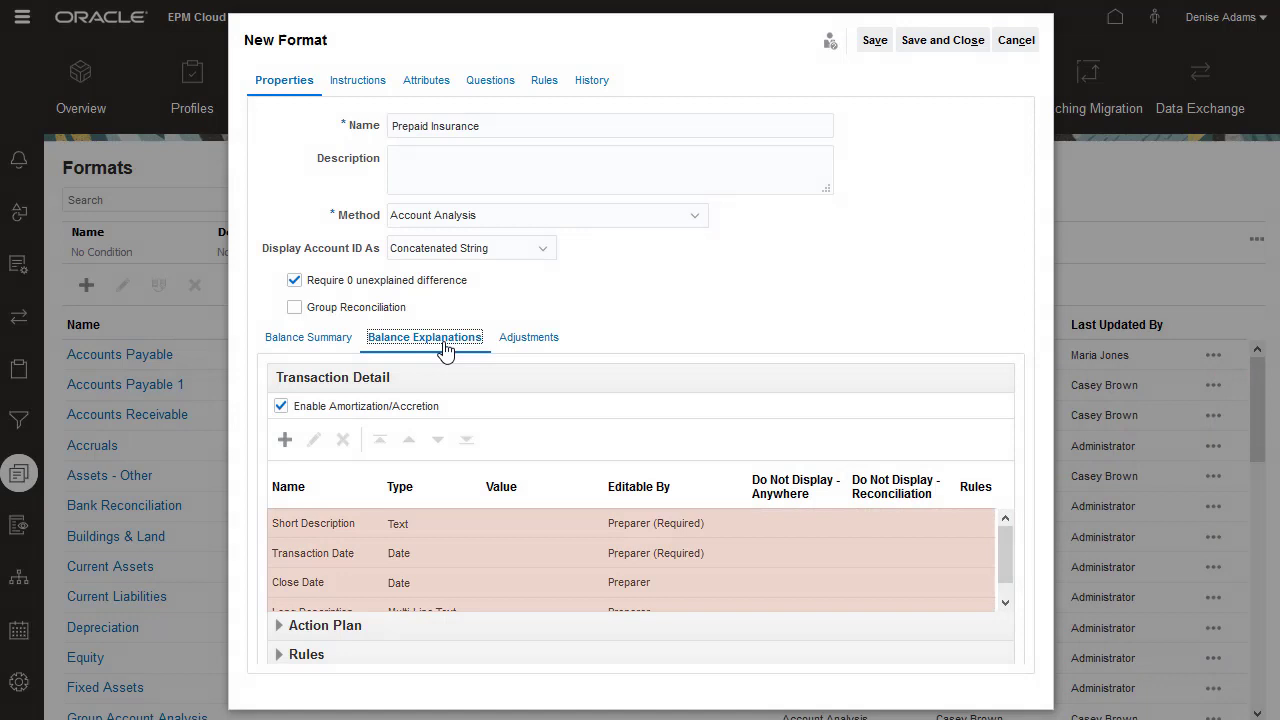
mouse_move(866, 492)
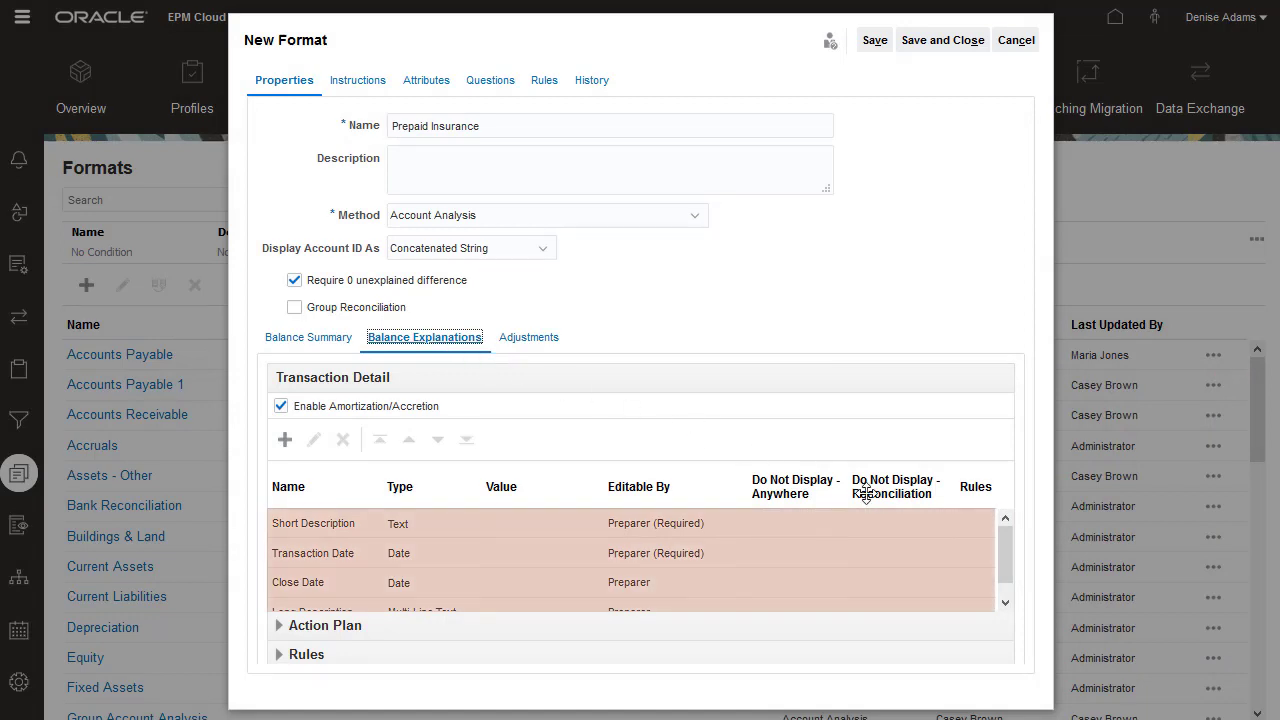
scroll("down", 3)
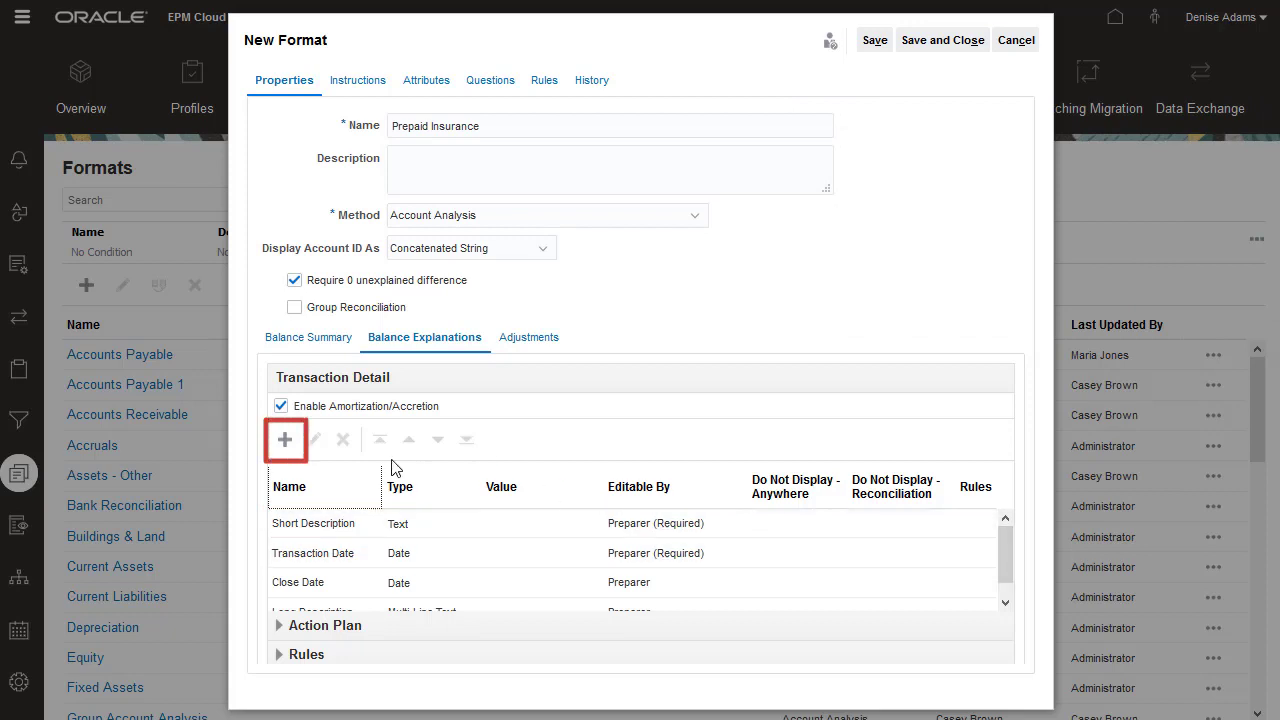
- Add the Policy Number attribute to transaction detail, required for the Preparer role
left_click(284, 440)
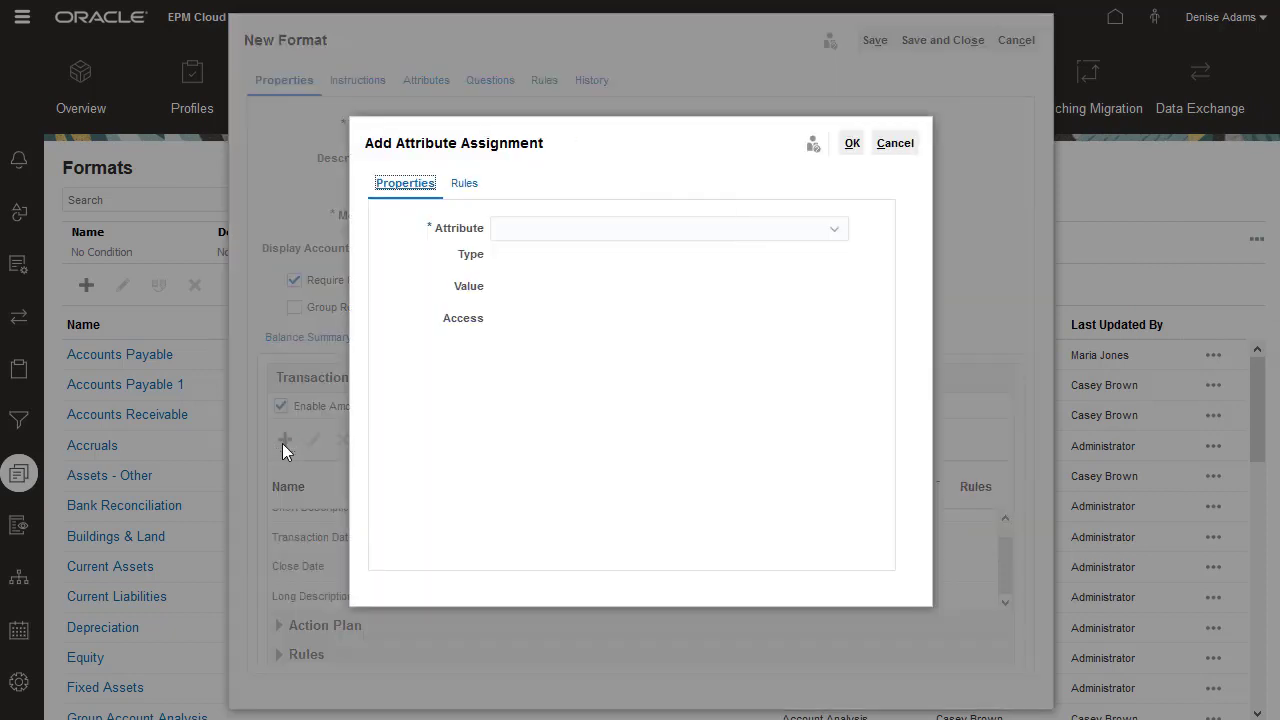
left_click(832, 228)
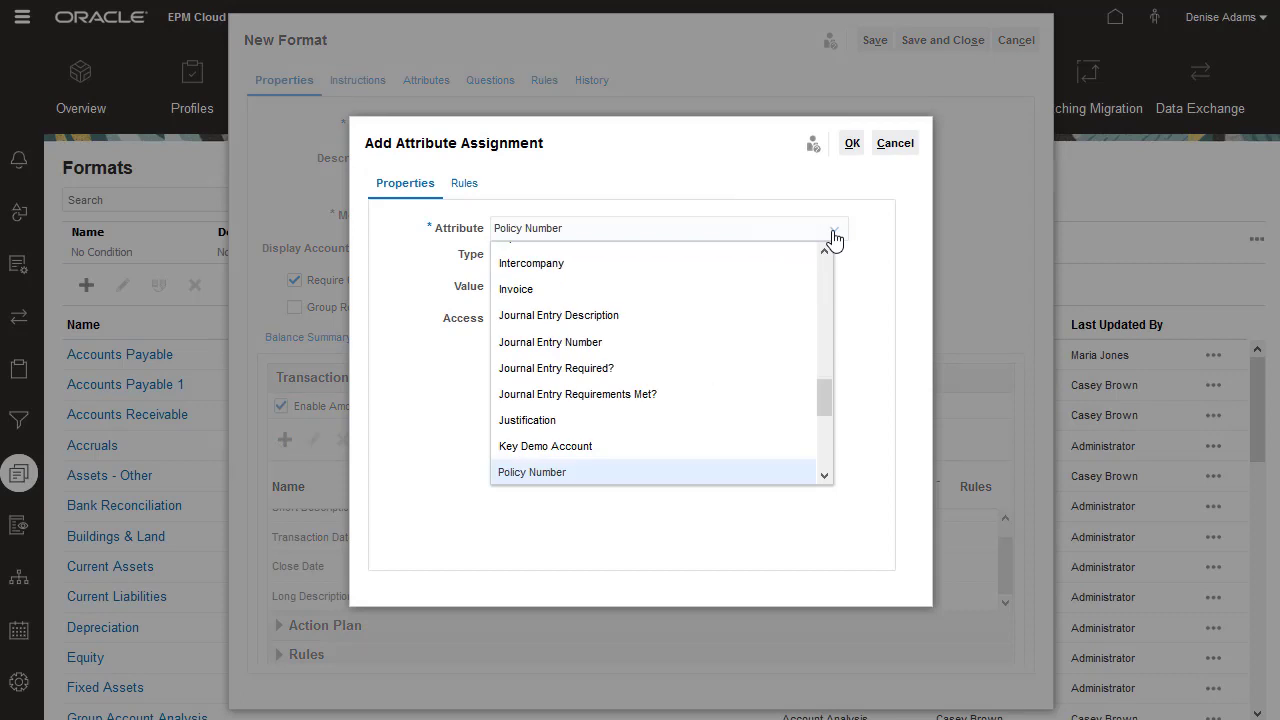
left_click(532, 472)
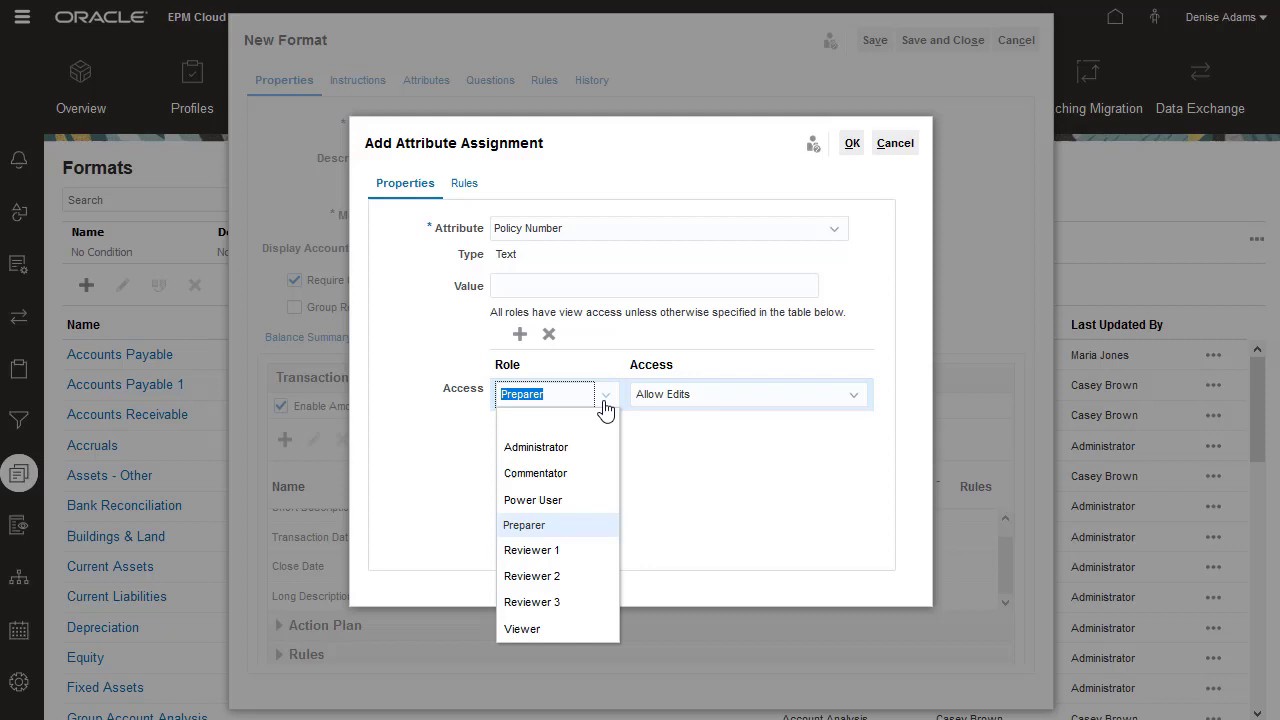
left_click(524, 524)
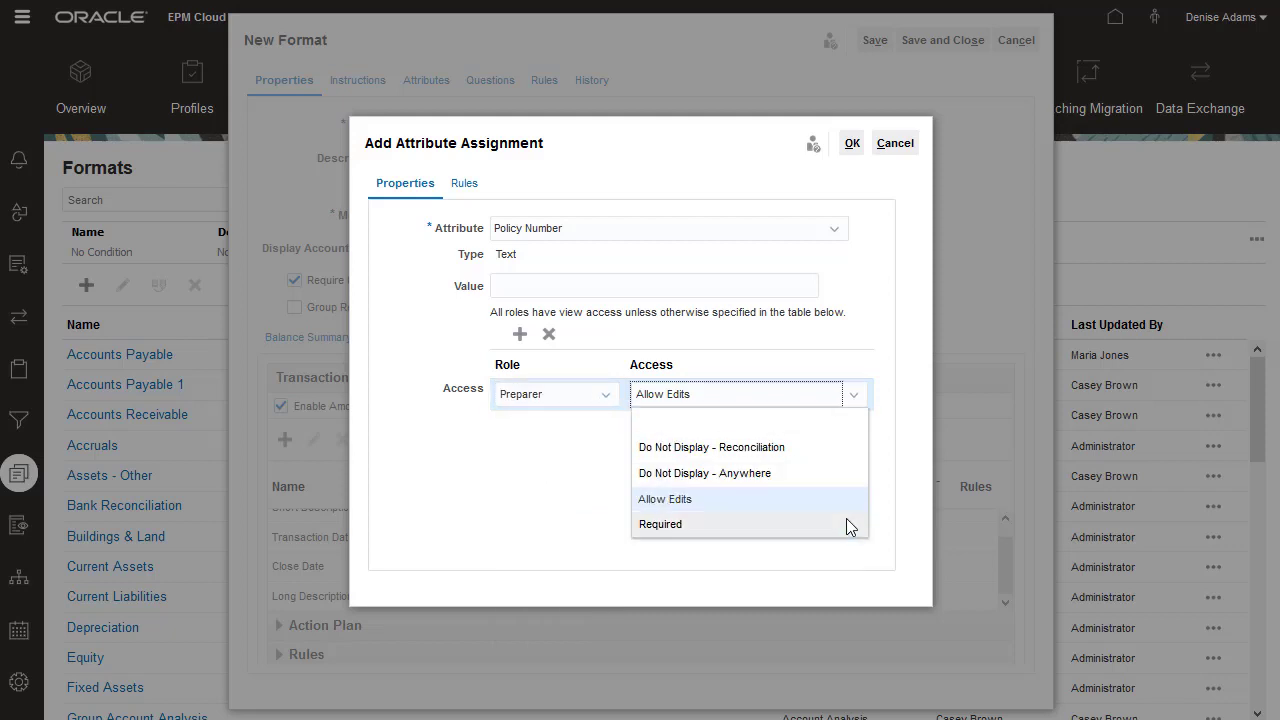
left_click(660, 524)
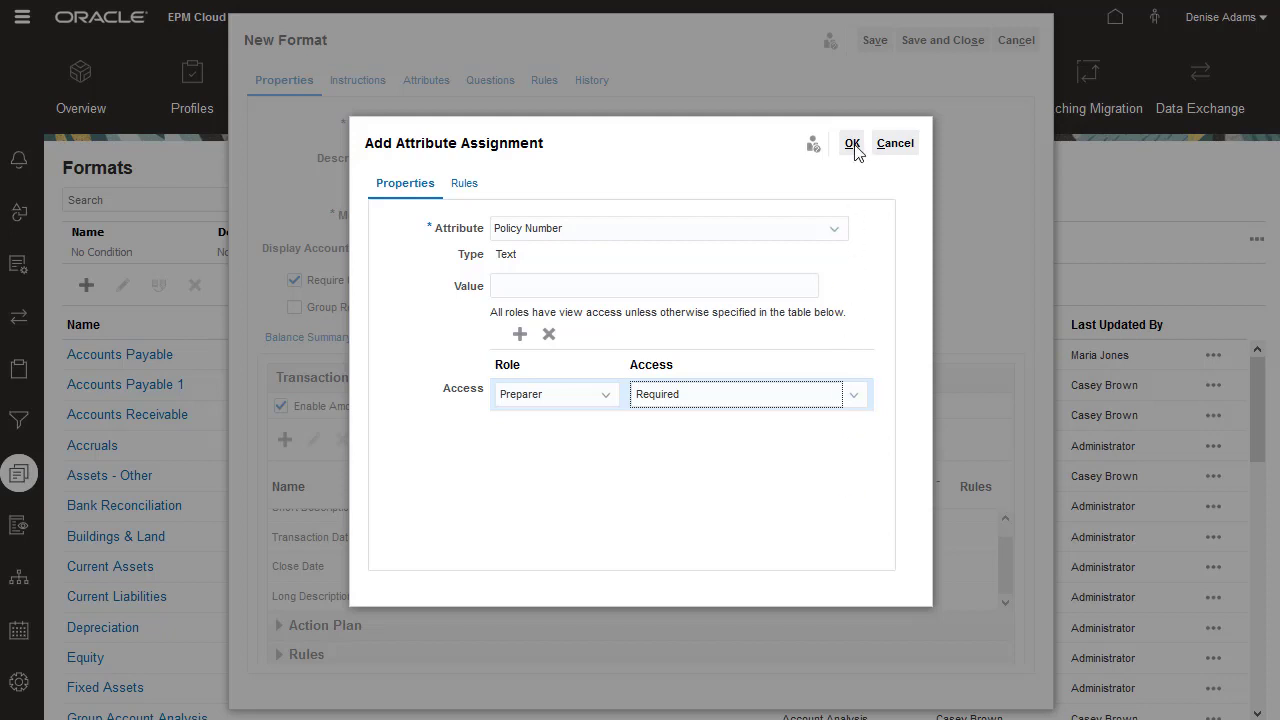
left_click(852, 142)
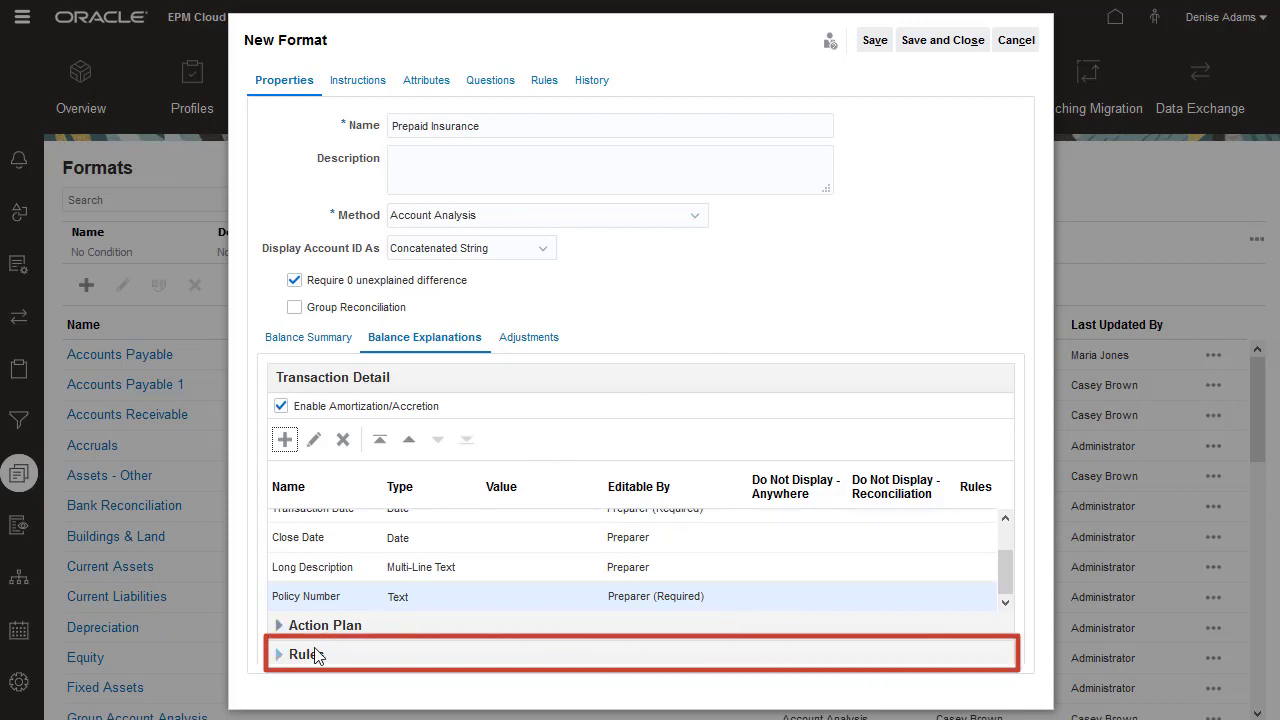
- Add a Copy Transactions from Prior Reconciliation rule filtered on Transaction Close Date is blank
left_click(296, 654)
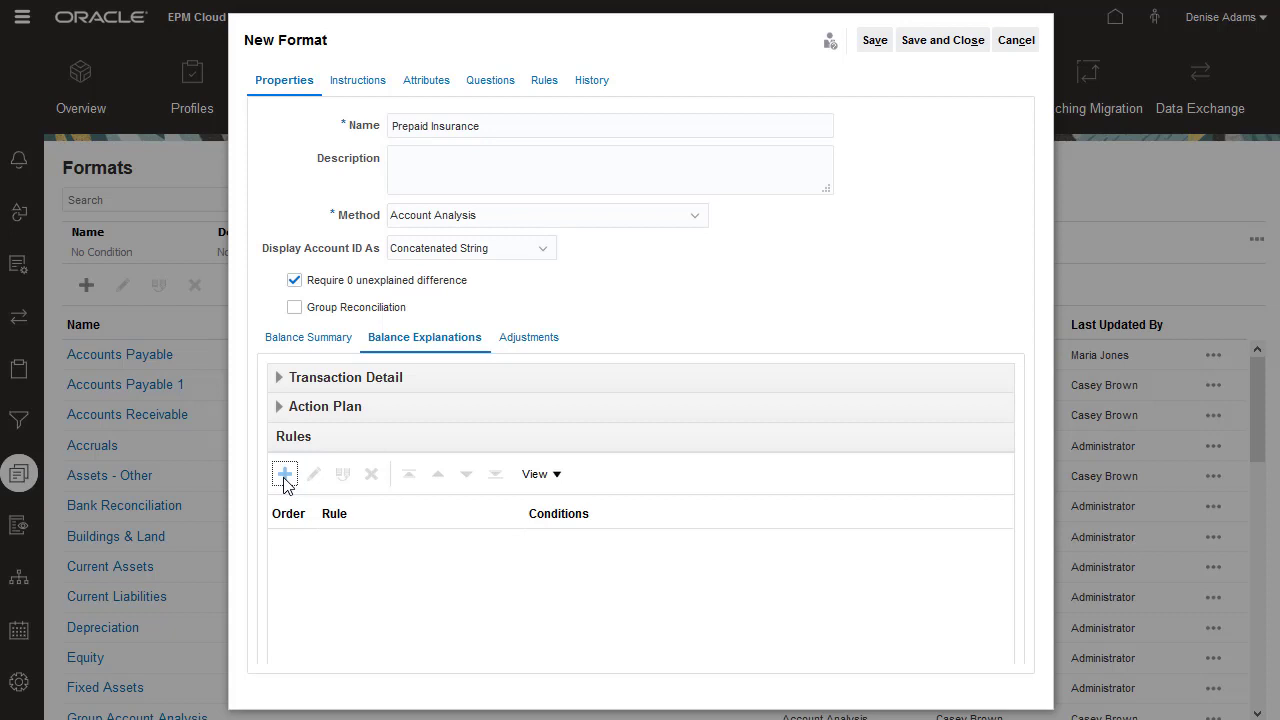
left_click(284, 472)
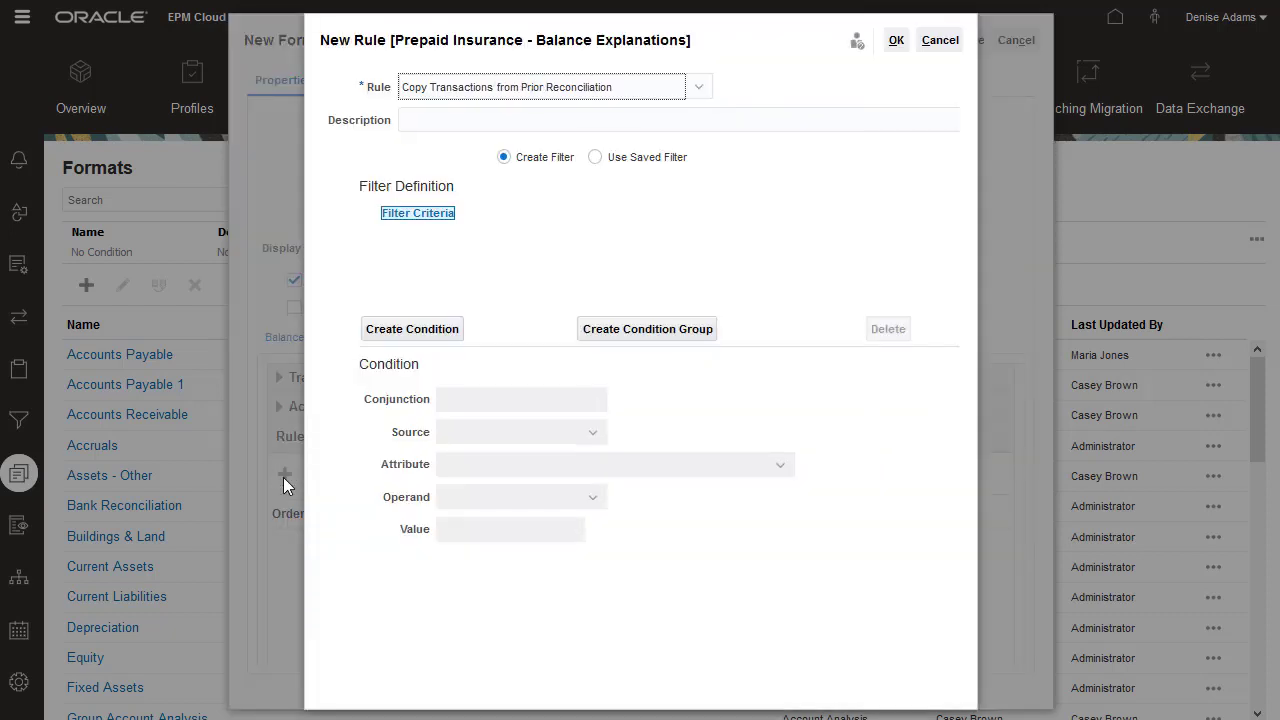
left_click(698, 86)
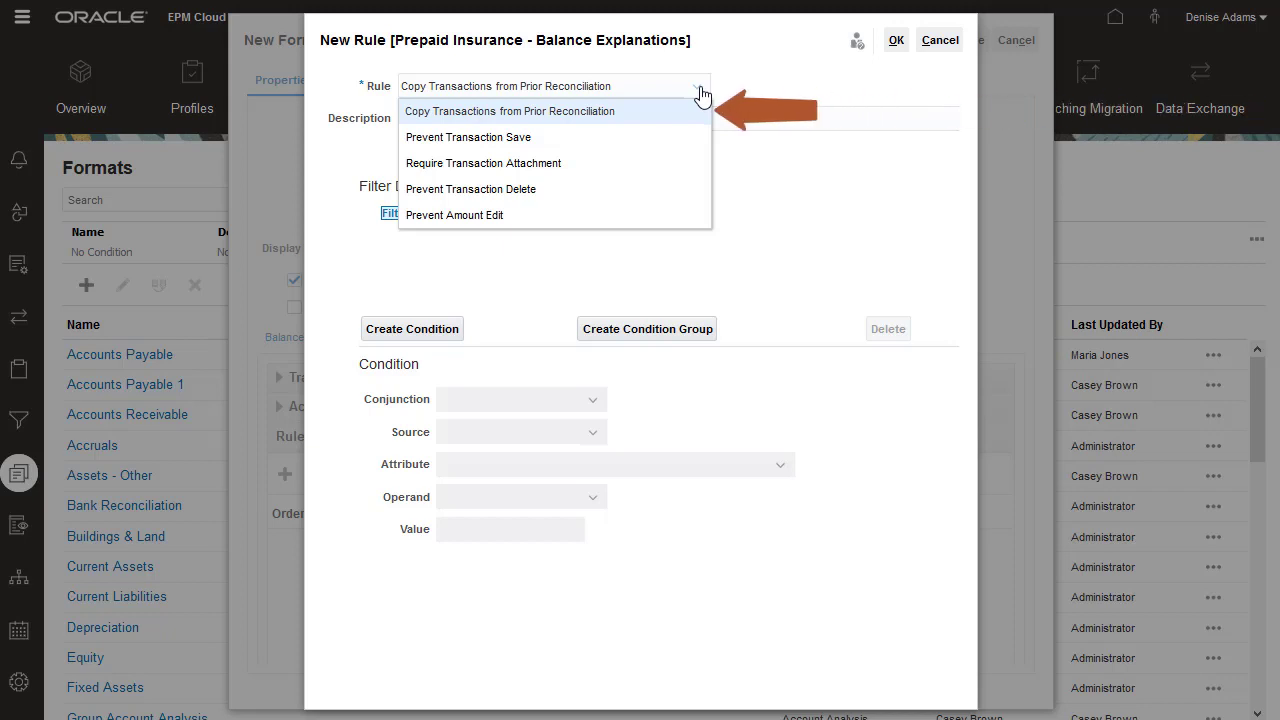
left_click(508, 112)
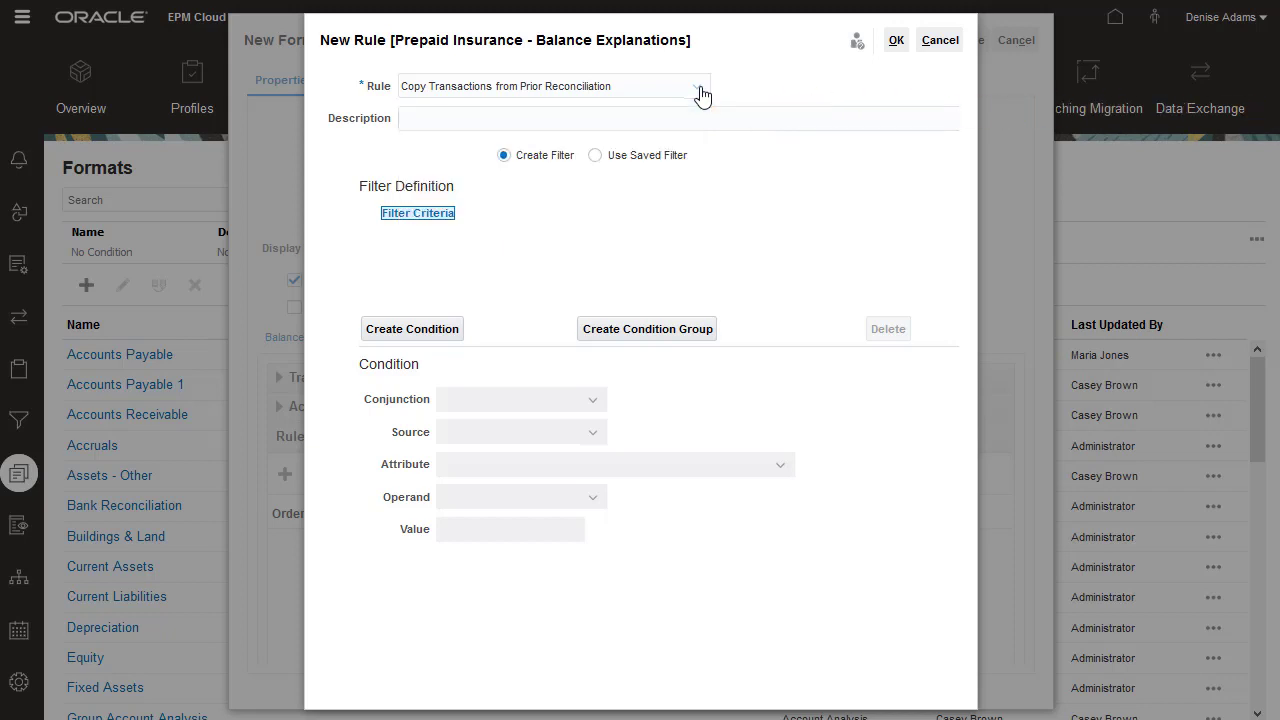
left_click(594, 432)
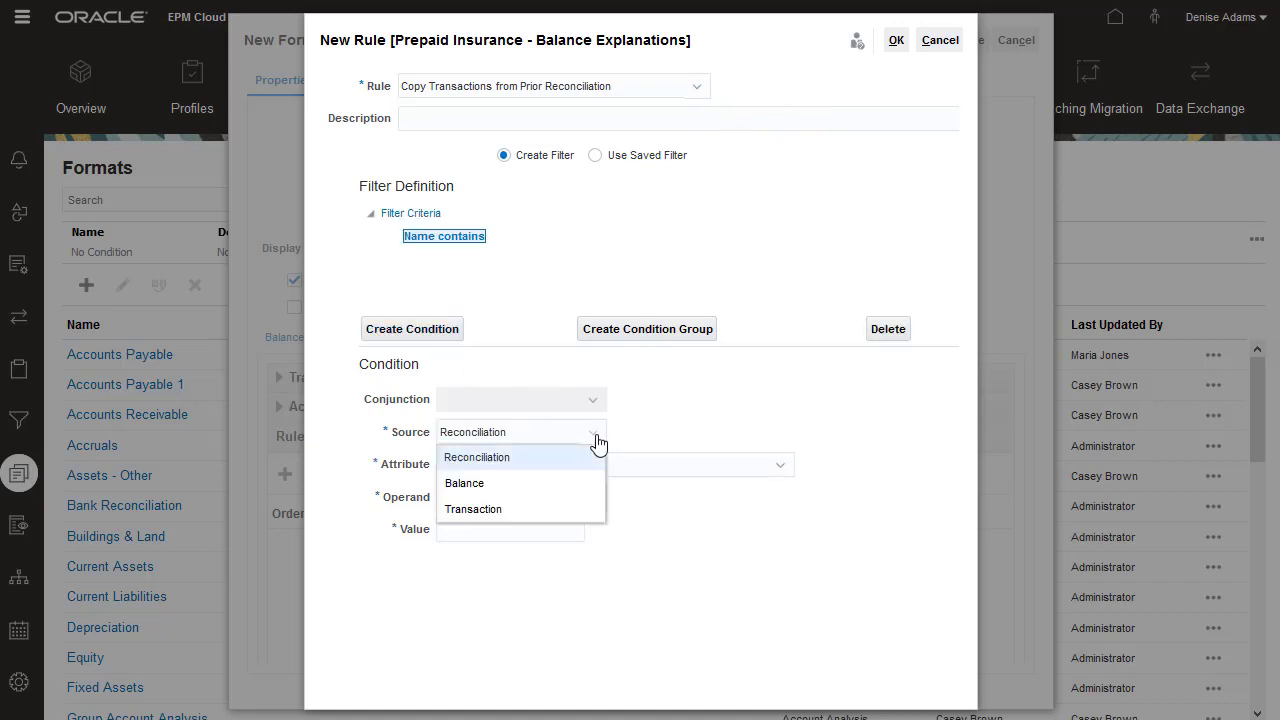
left_click(472, 510)
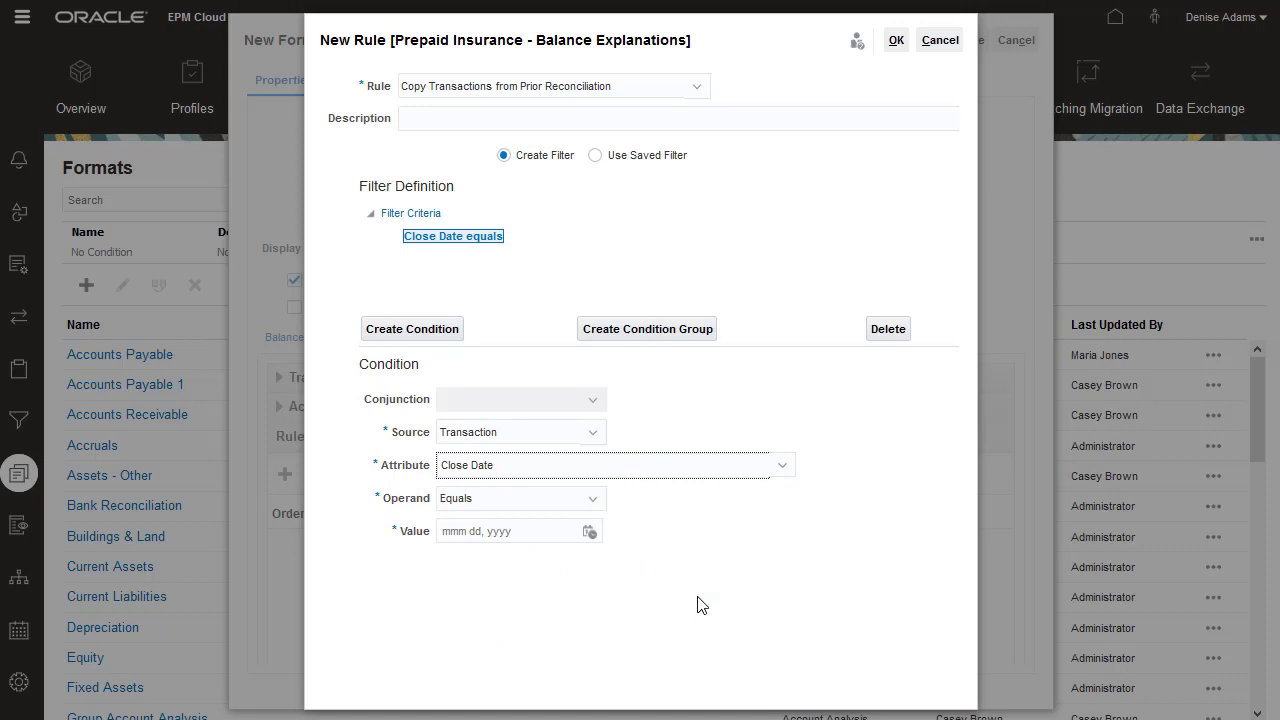
left_click(520, 496)
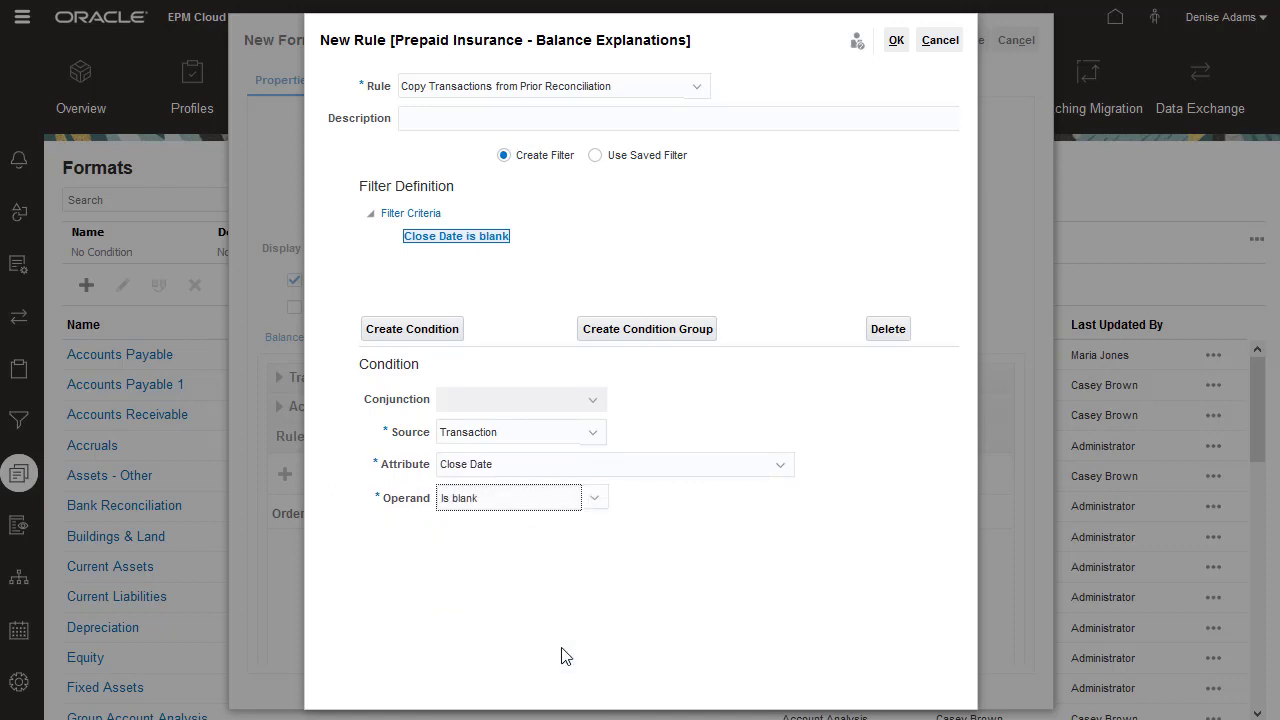
left_click(896, 40)
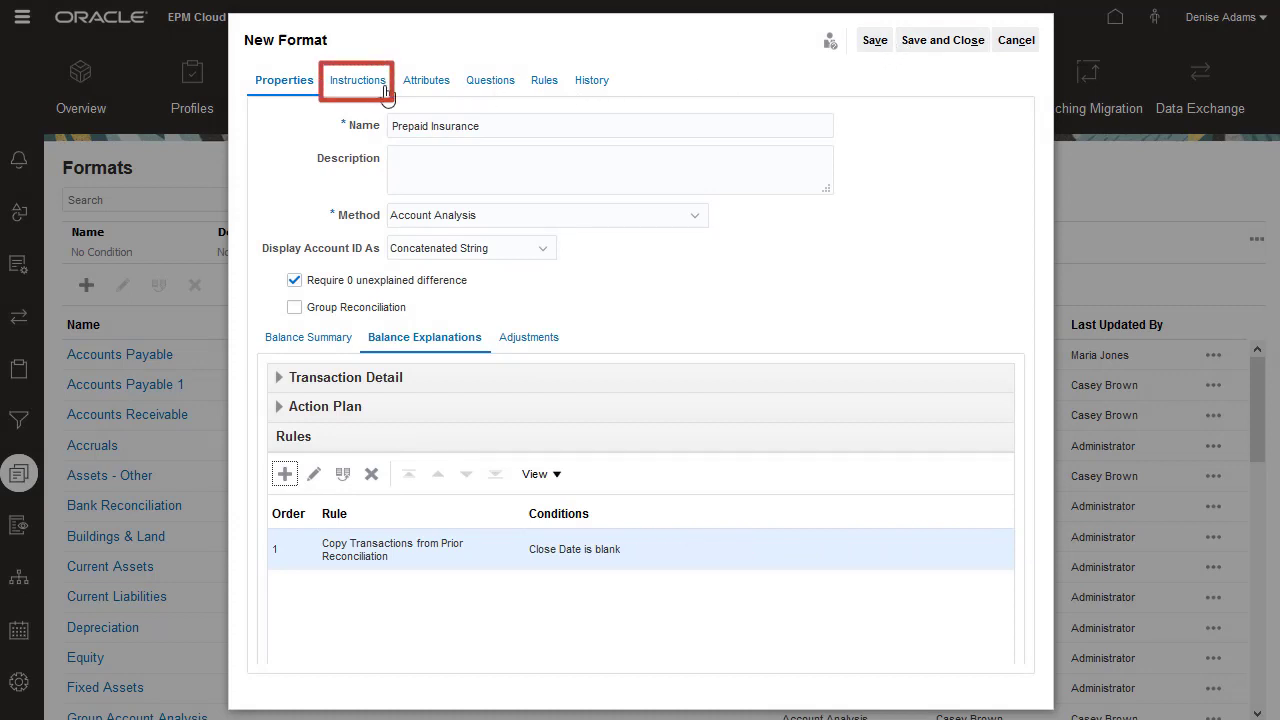
- Review the empty Instructions, Attributes and Questions tabs
left_click(356, 80)
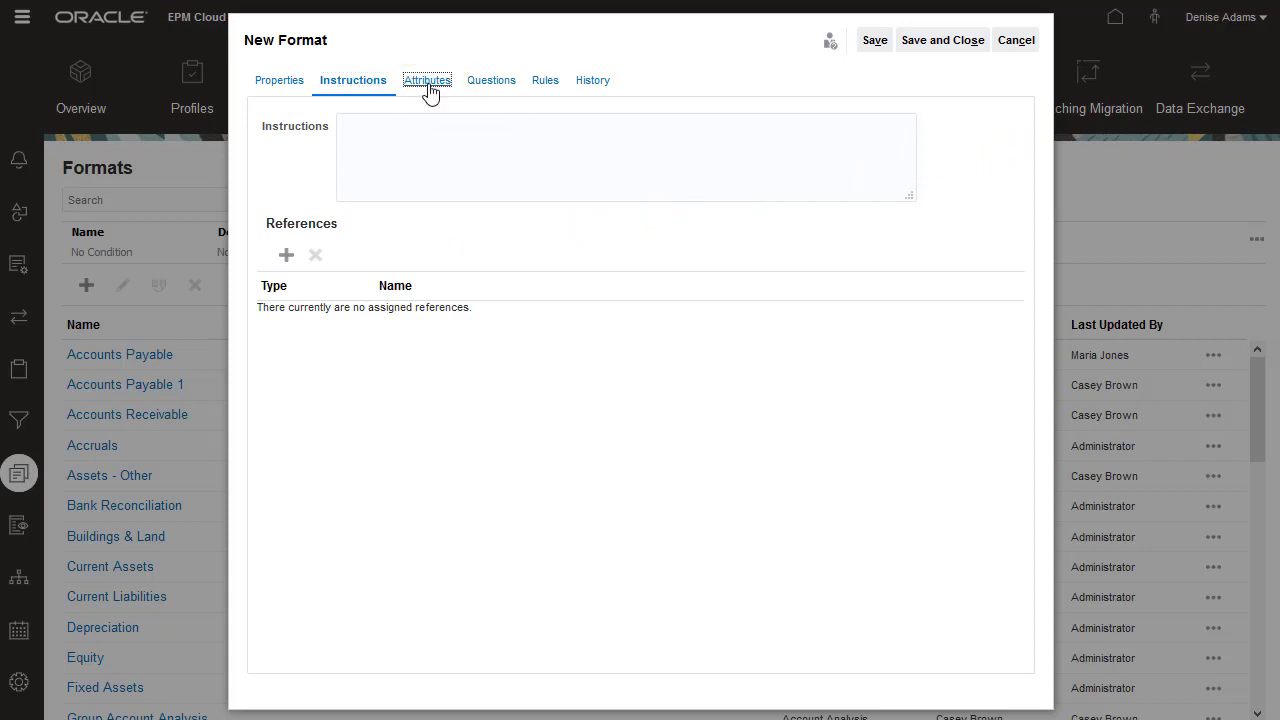
left_click(428, 80)
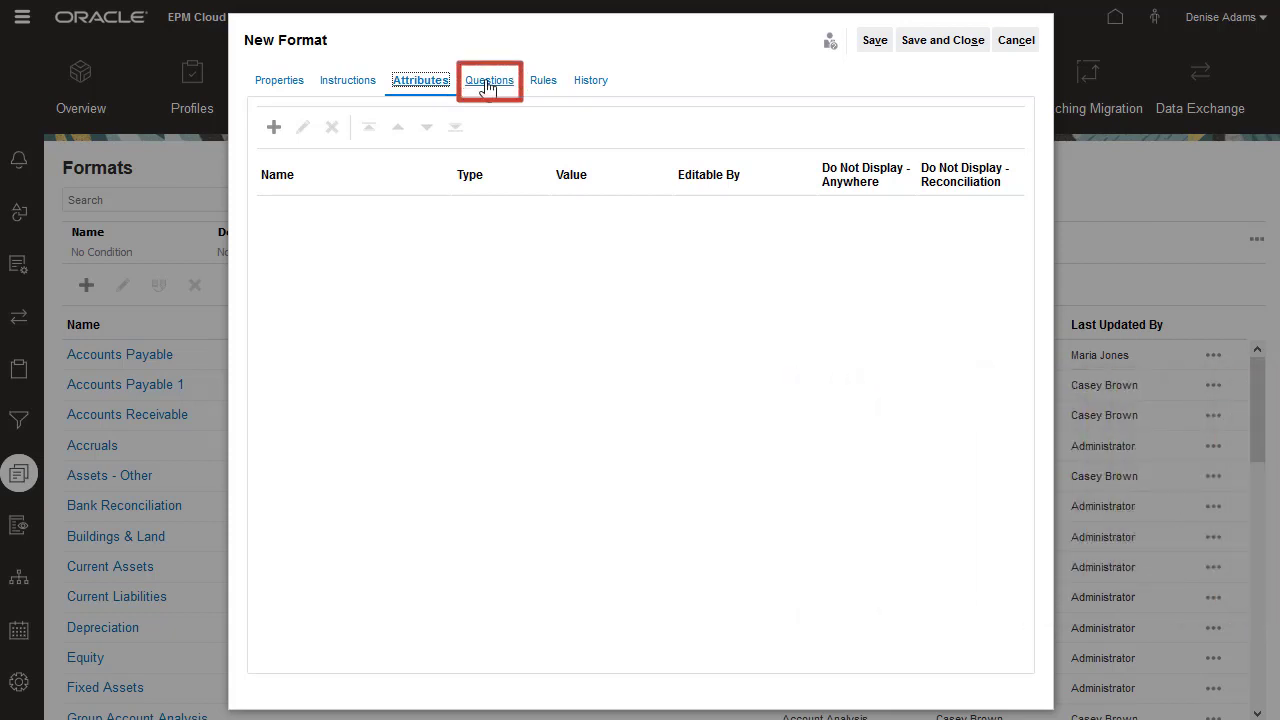
left_click(488, 80)
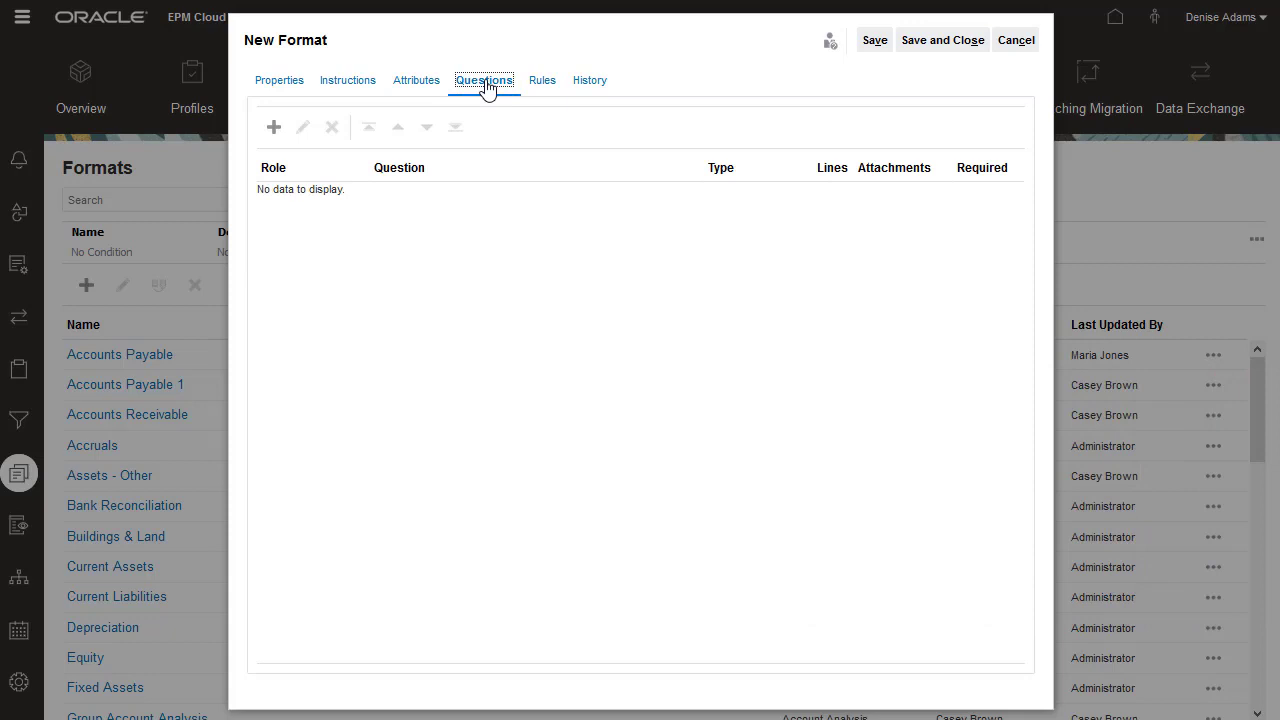
- Add the required Yes/No question 'Were all company policies followed while creating this reconciliation?'
left_click(274, 128)
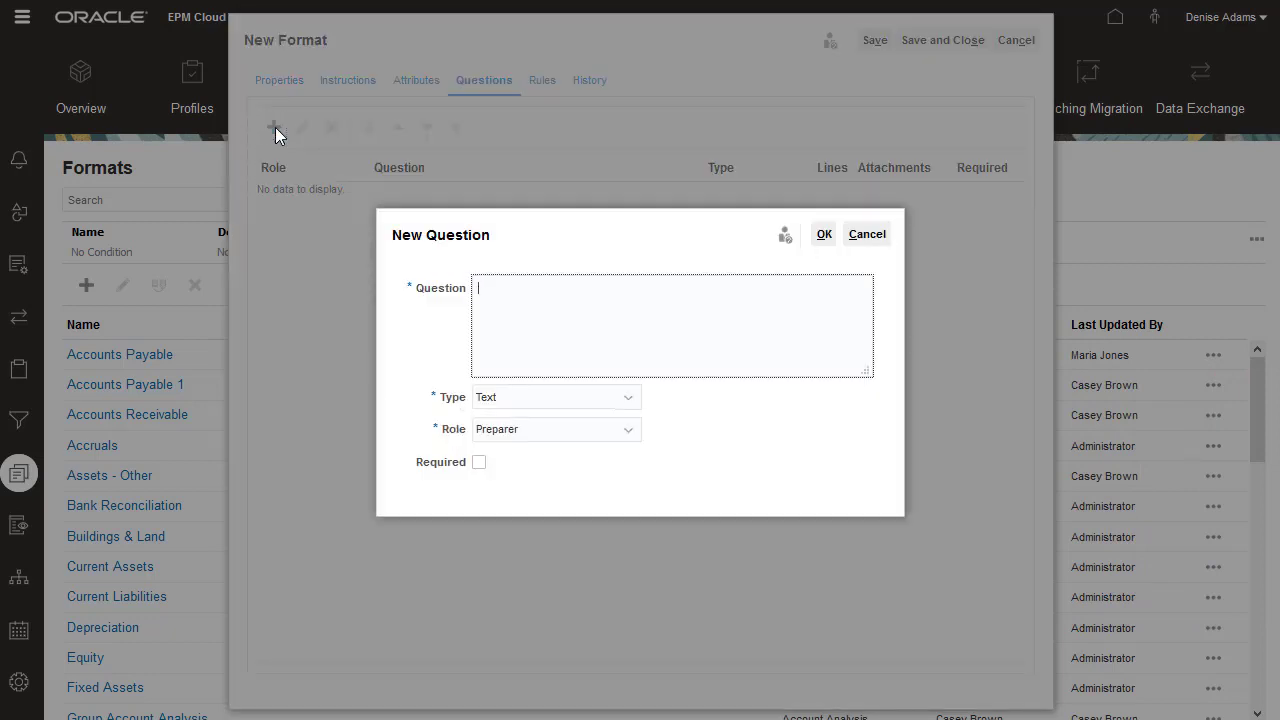
type("Were all company policies followed while creating this reconciliation?")
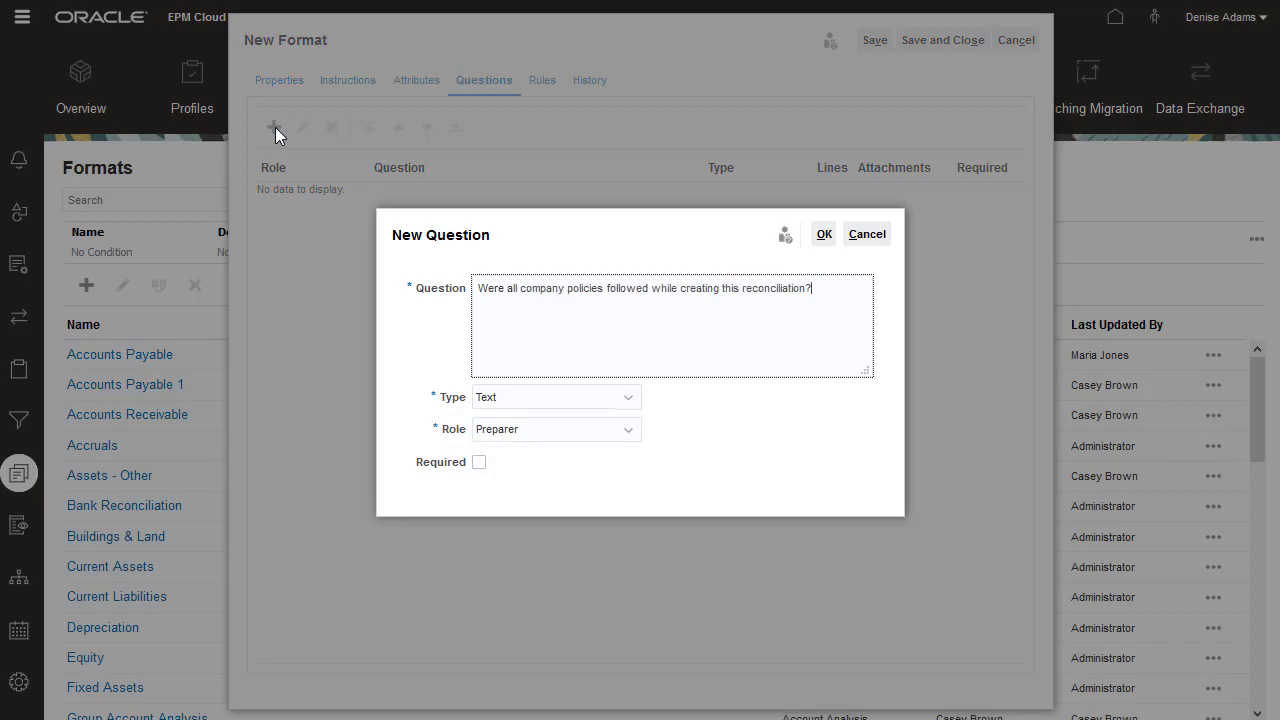
left_click(628, 396)
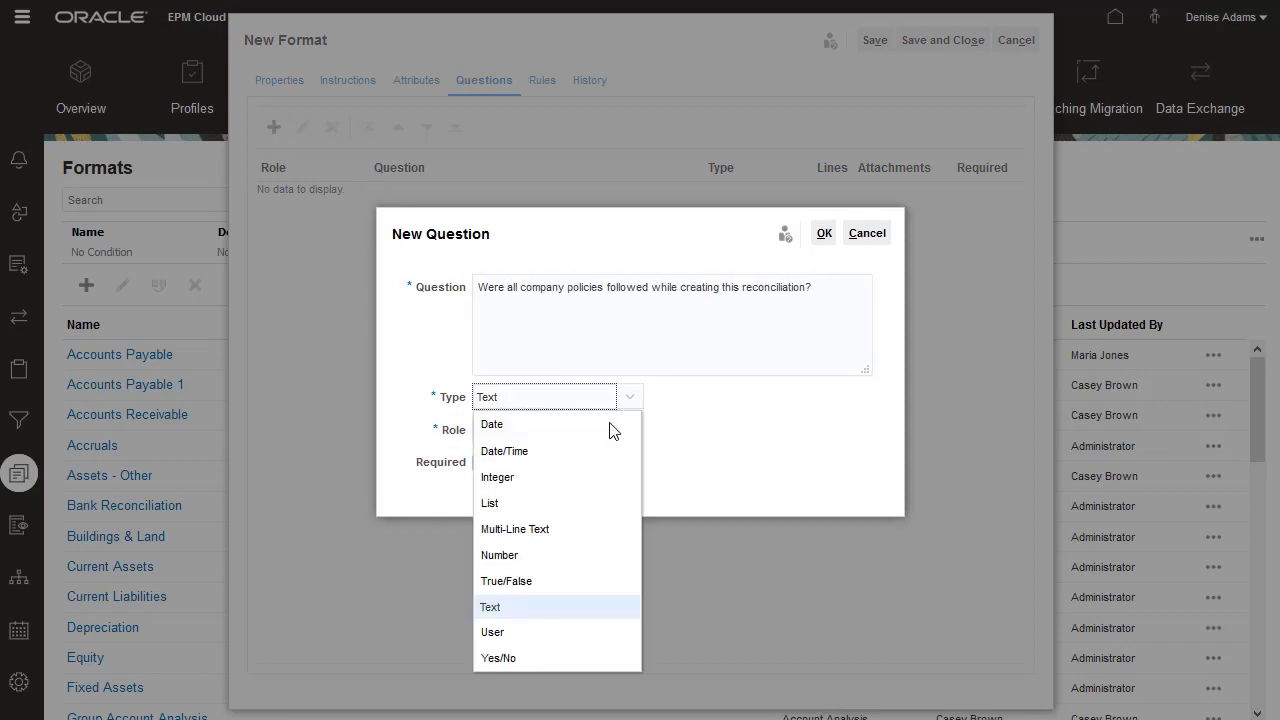
left_click(498, 656)
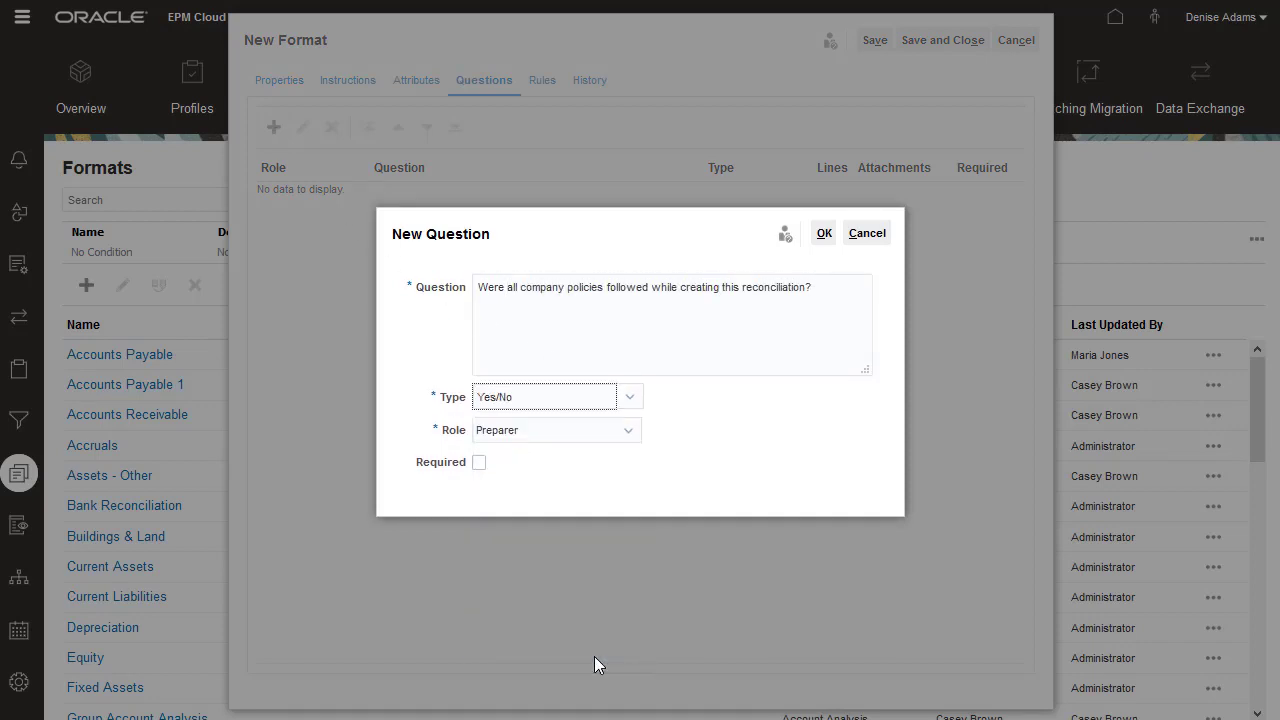
left_click(628, 428)
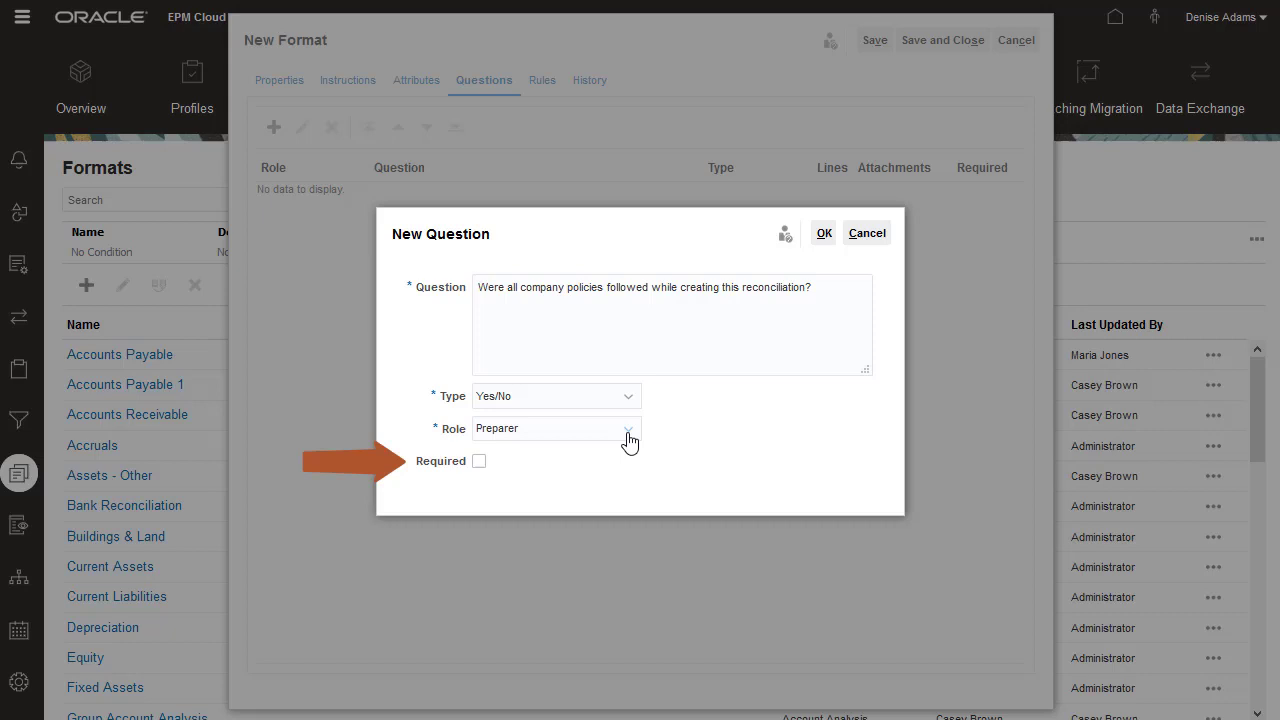
left_click(480, 460)
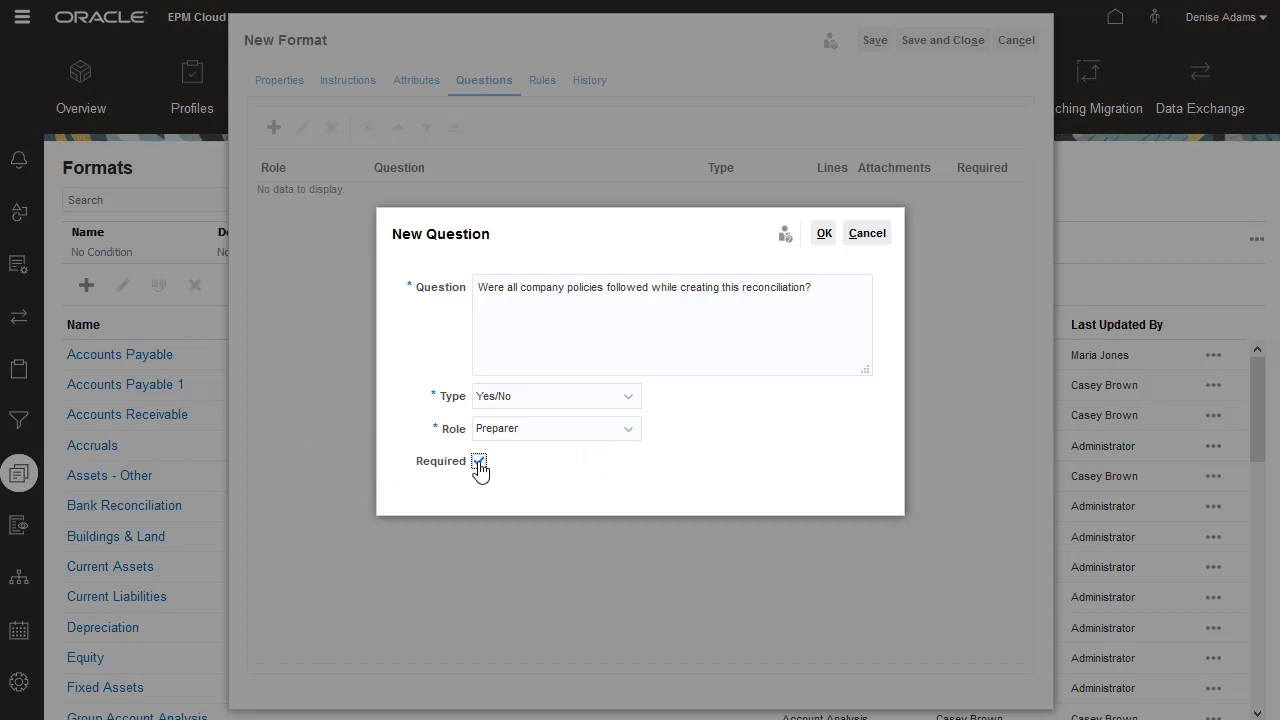
left_click(480, 460)
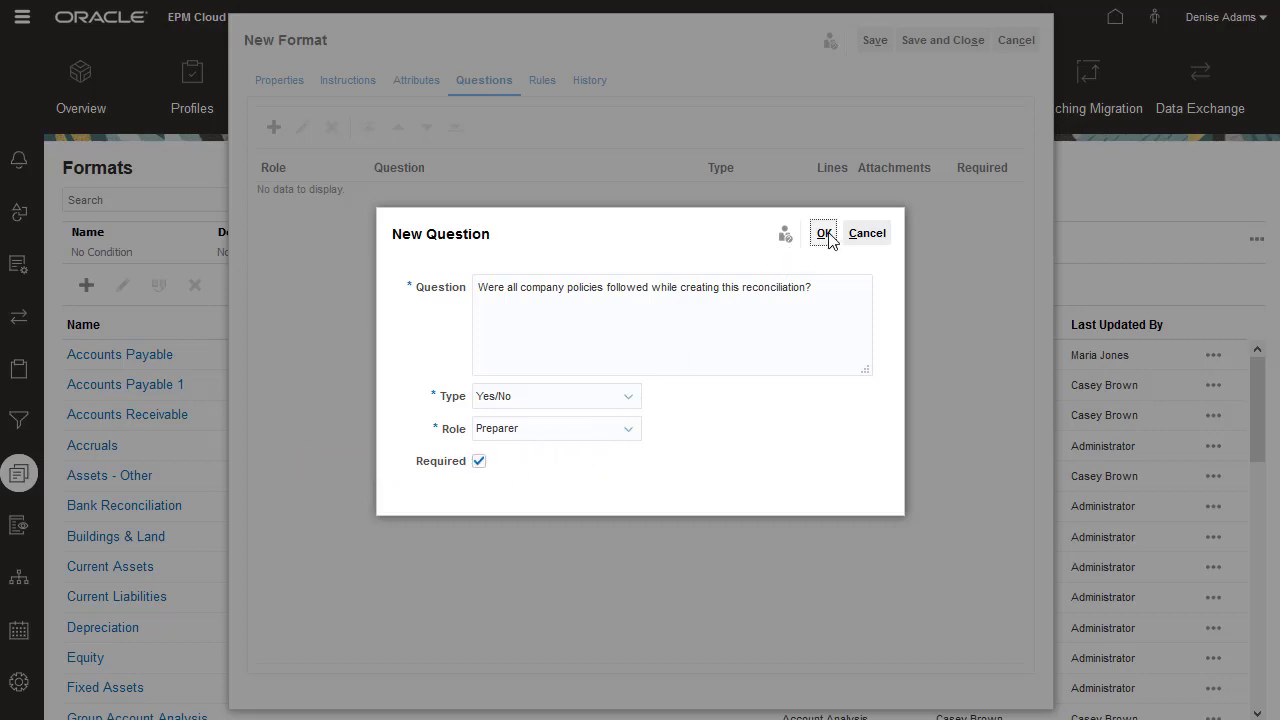
left_click(822, 232)
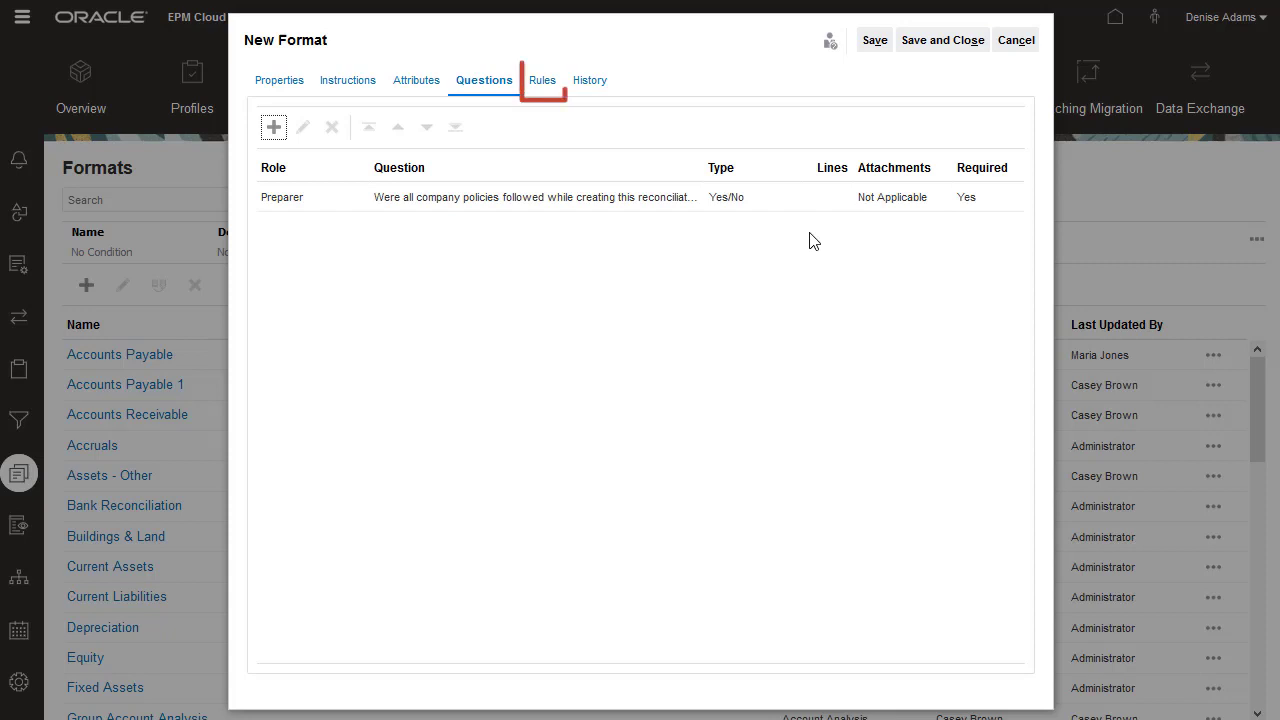
- Show the format-level Rules tab, which has no entries
left_click(536, 80)
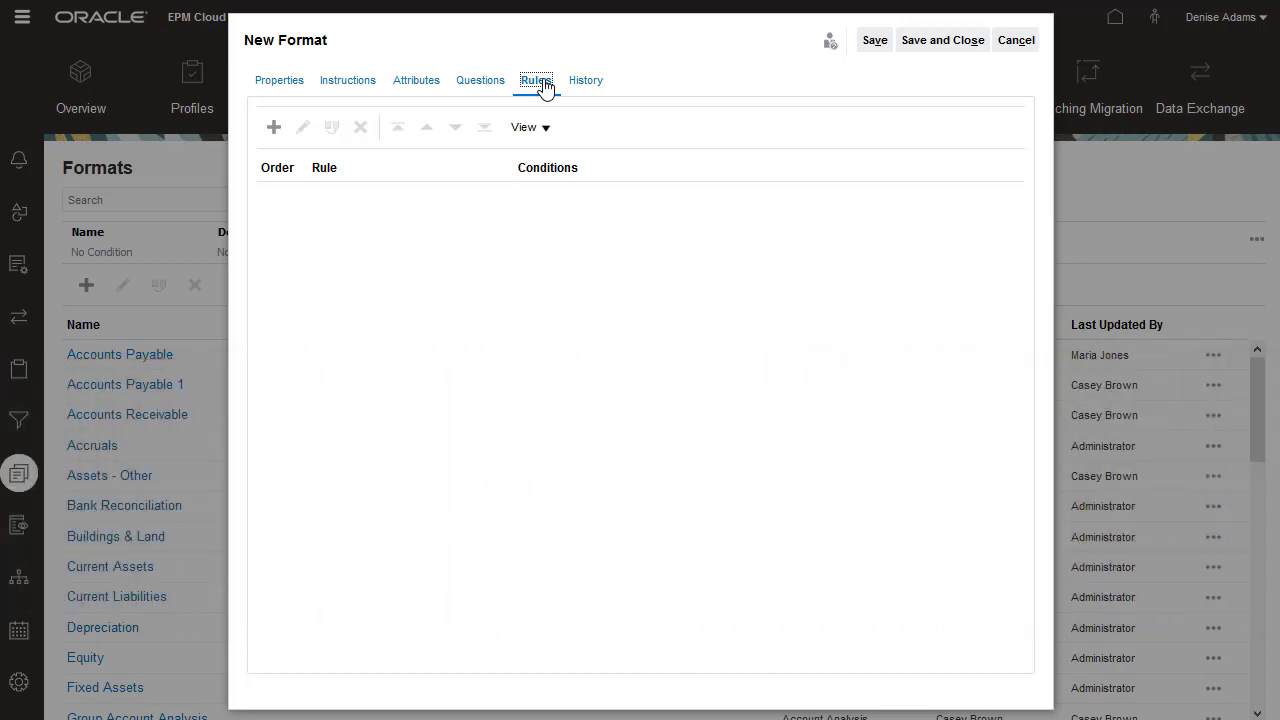
mouse_move(940, 40)
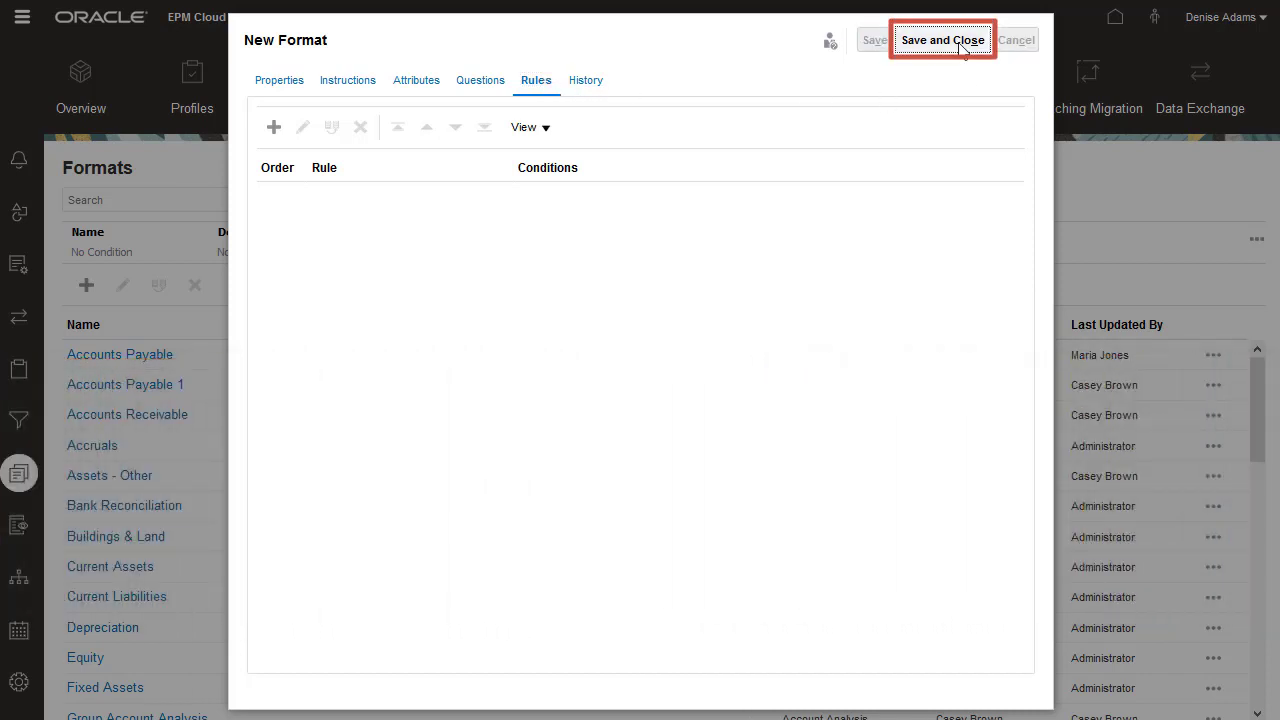
- Save and close the Prepaid Insurance format and locate it in the Formats list
left_click(940, 40)
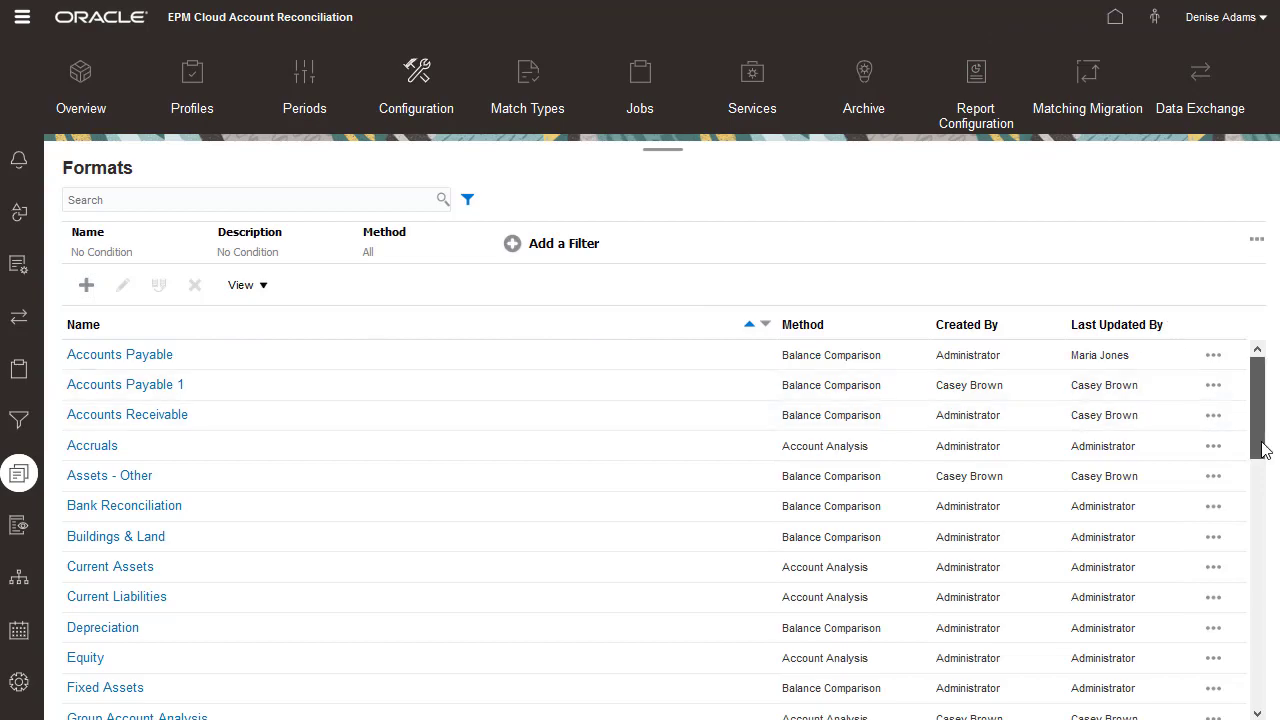
scroll("down", 3)
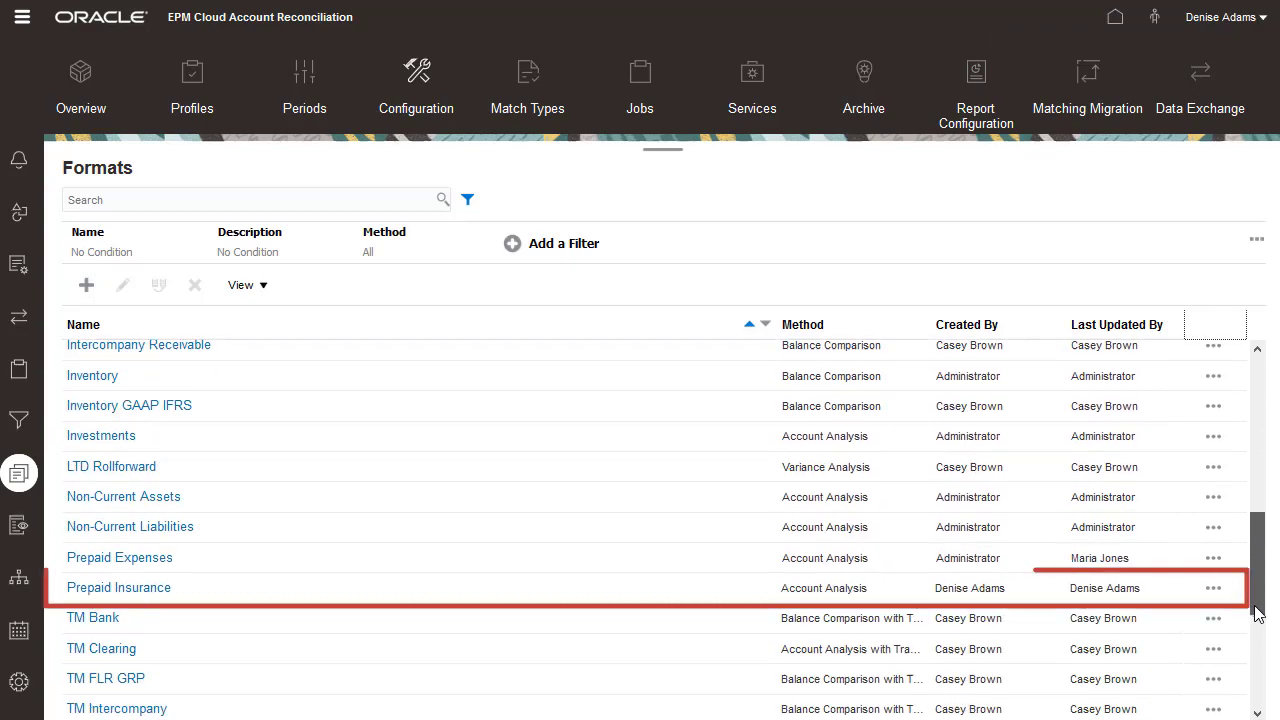